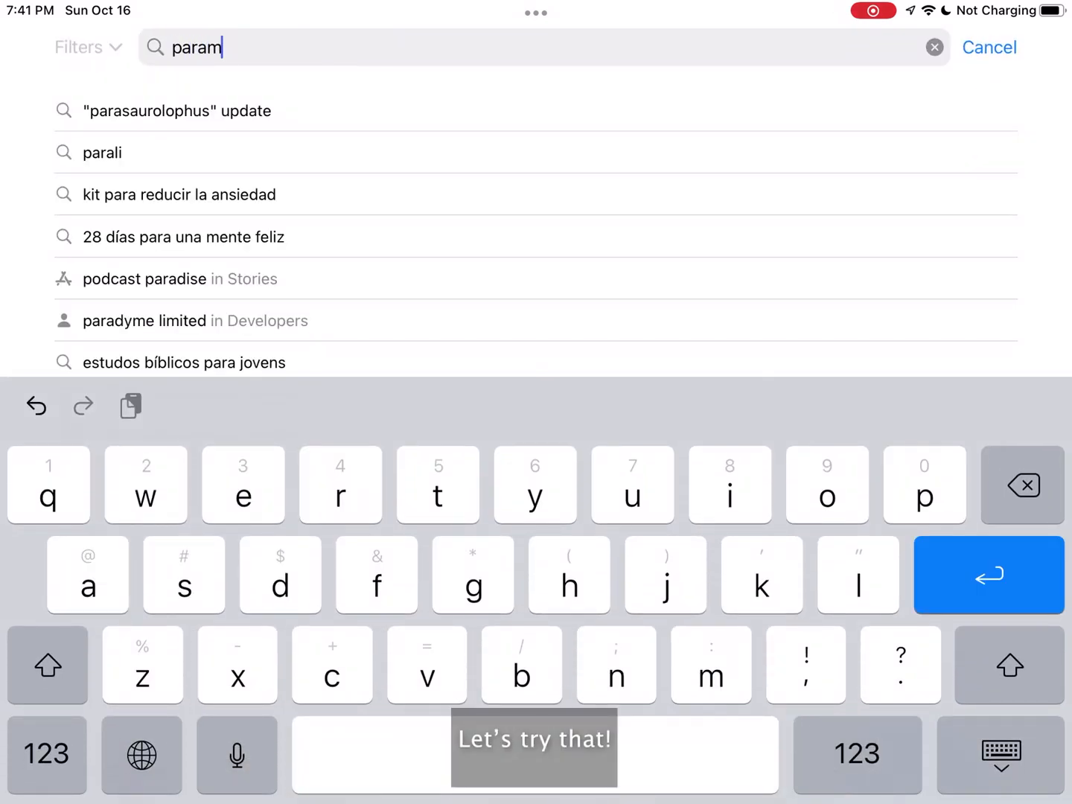
Step: Search for "paramount+" and scroll the results, finding only unrelated Paramount apps
type("ount+")
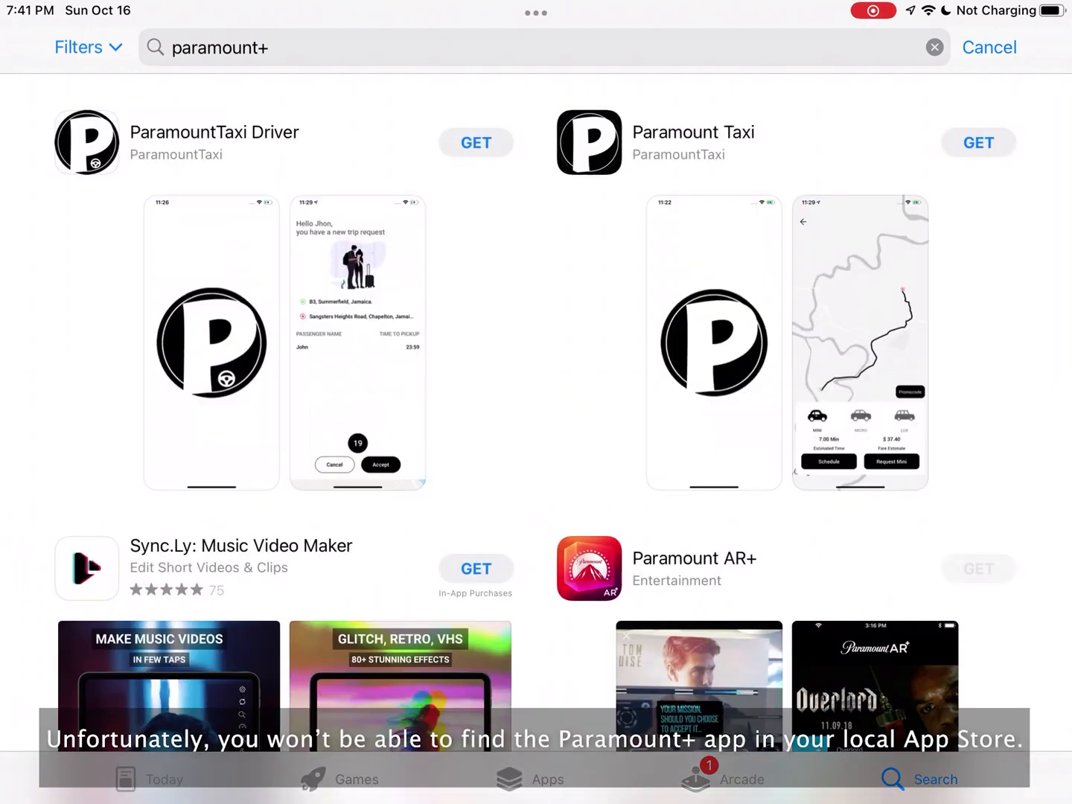
scroll("down", 3)
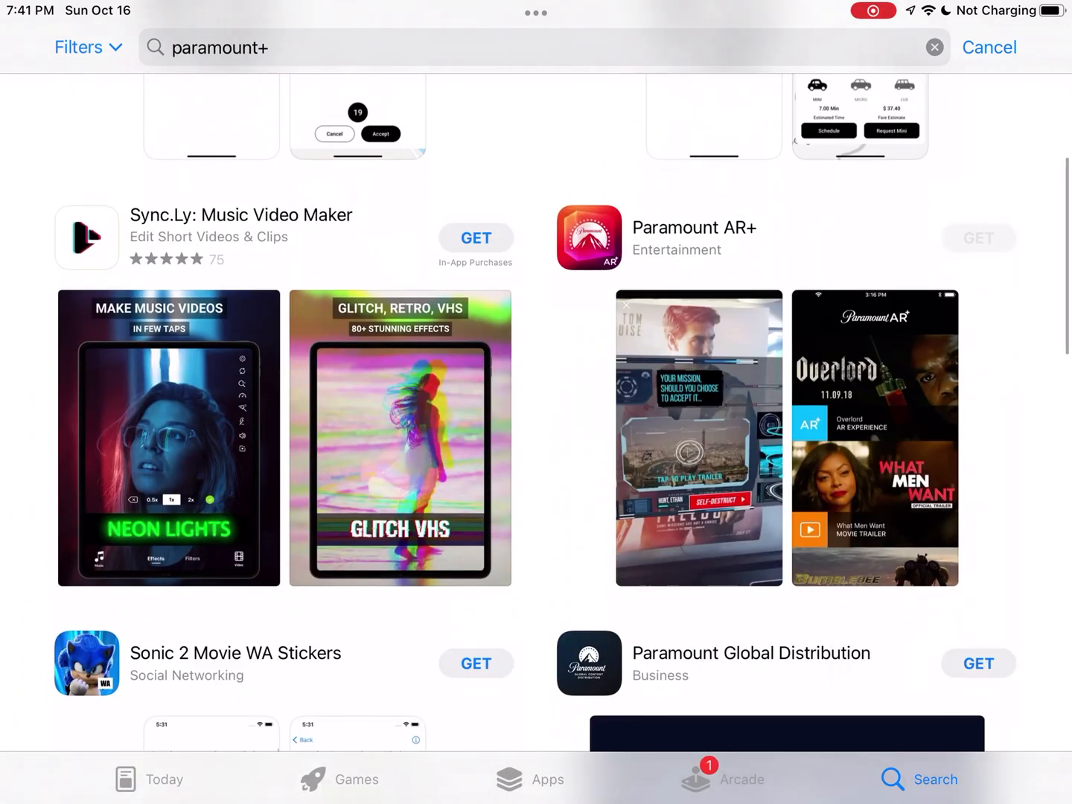
scroll("down", 3)
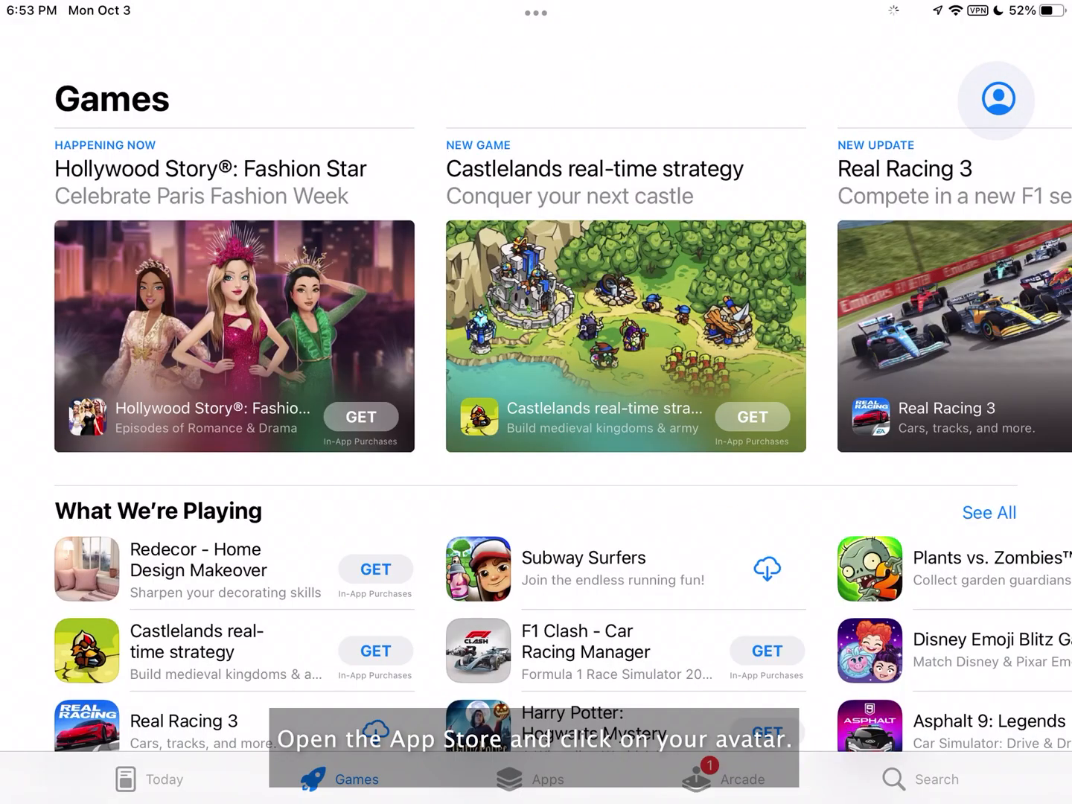
Step: Open the Account sheet and go into the signed-in Apple ID's settings
left_click(995, 98)
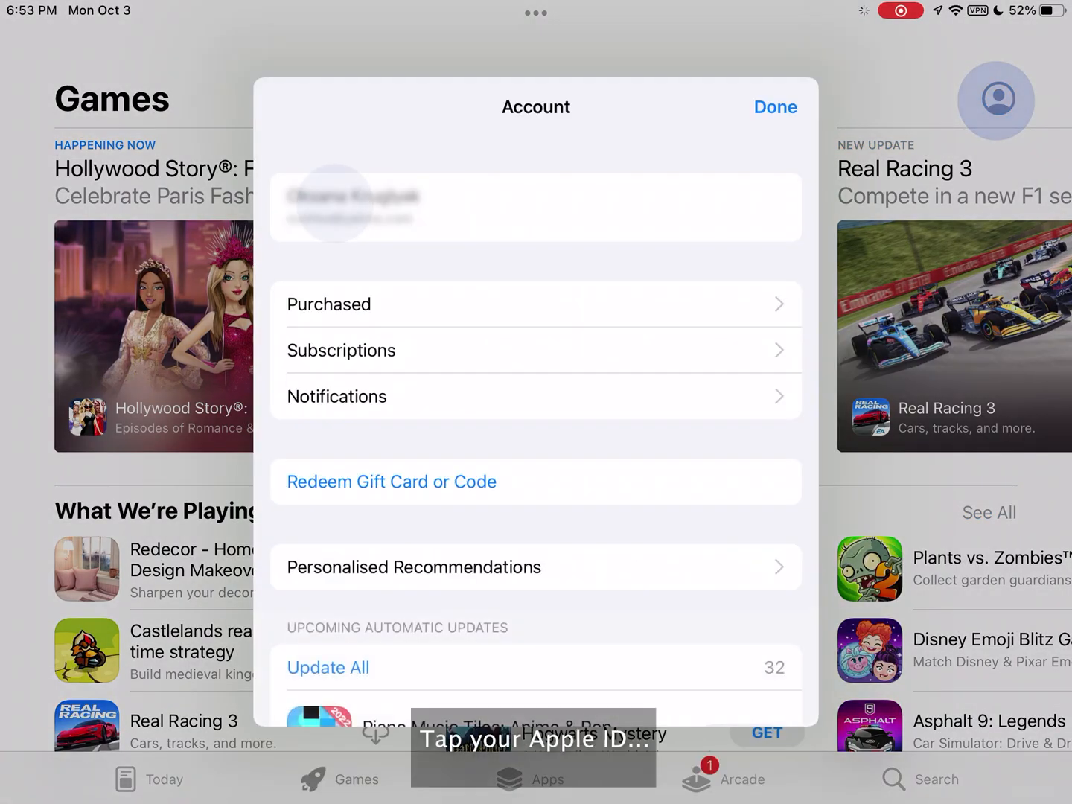
left_click(774, 107)
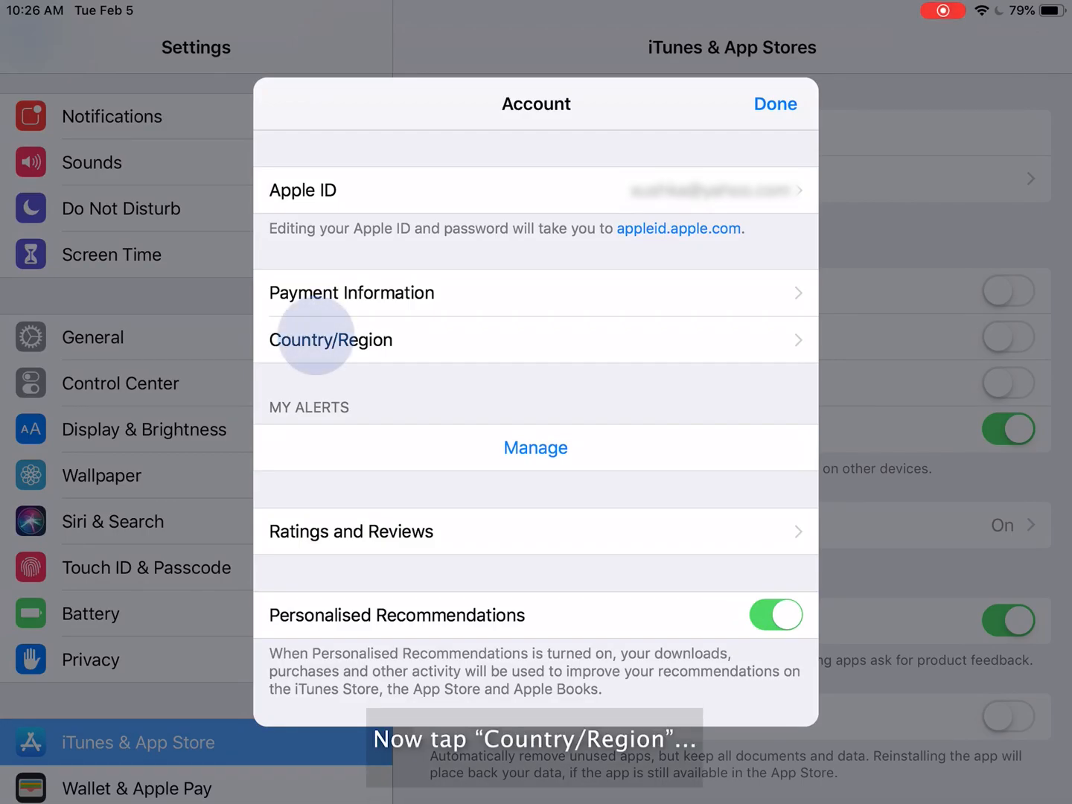
Step: Change the Apple ID country to United States with payment method None
left_click(330, 340)
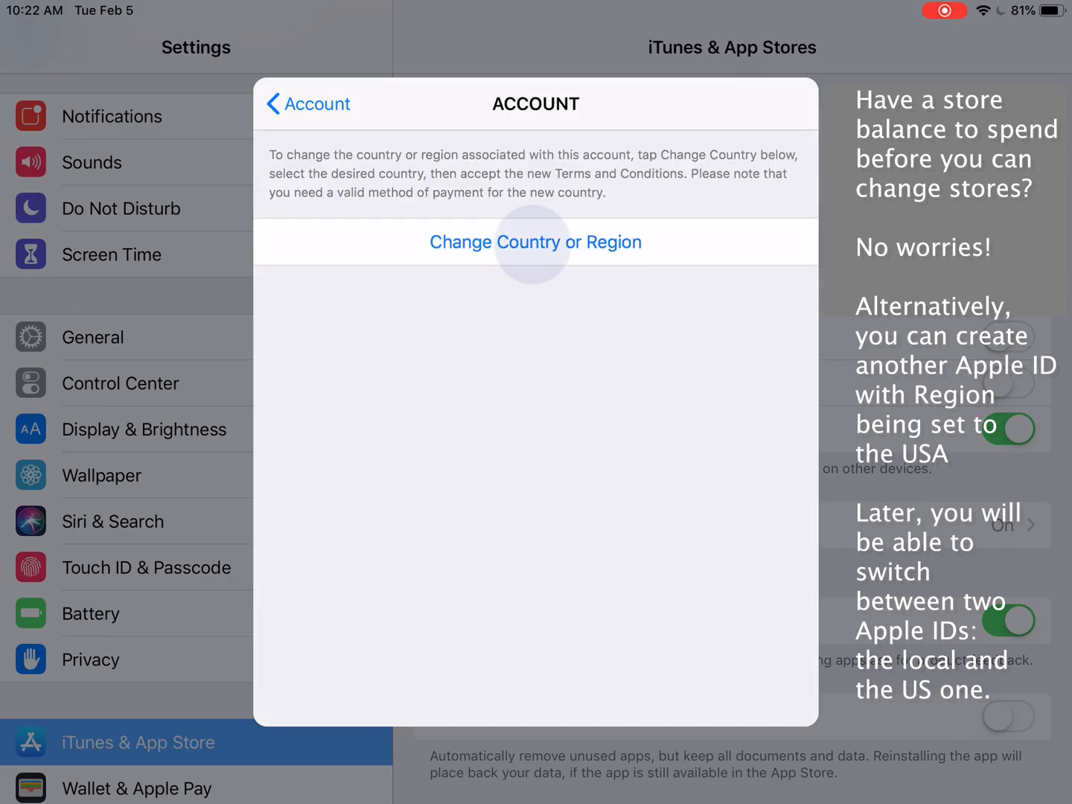
left_click(536, 241)
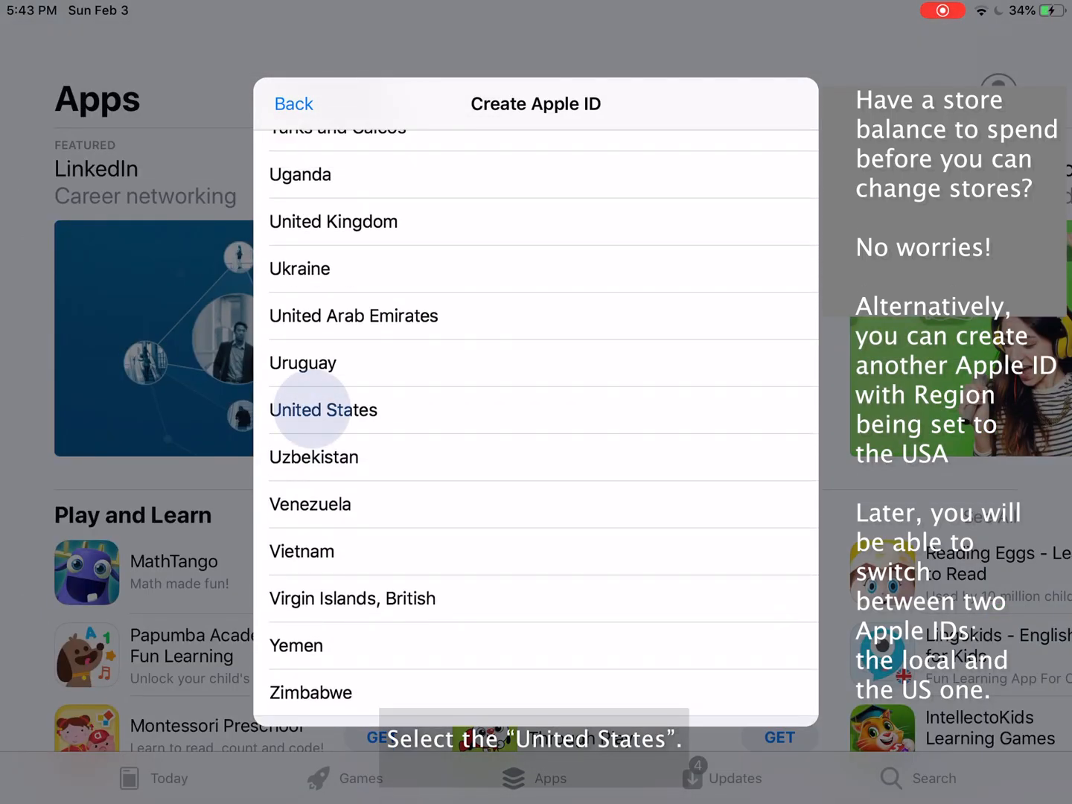
left_click(323, 410)
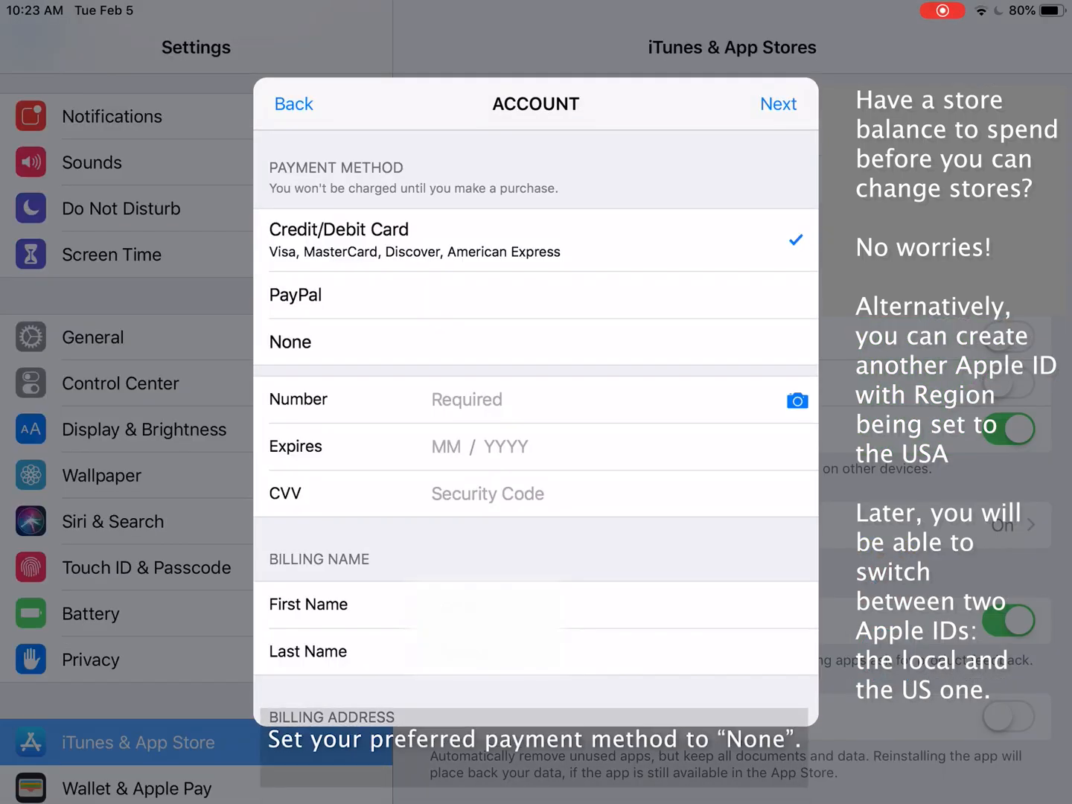
left_click(289, 343)
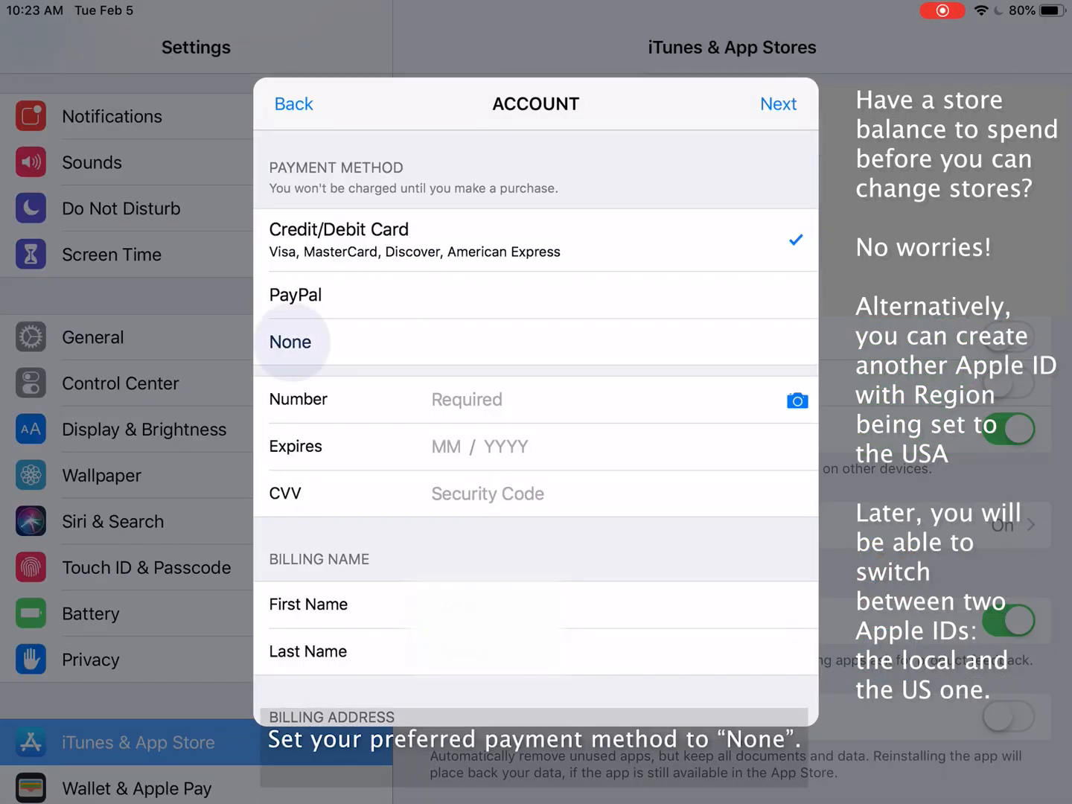
left_click(291, 342)
type("Beverly hill")
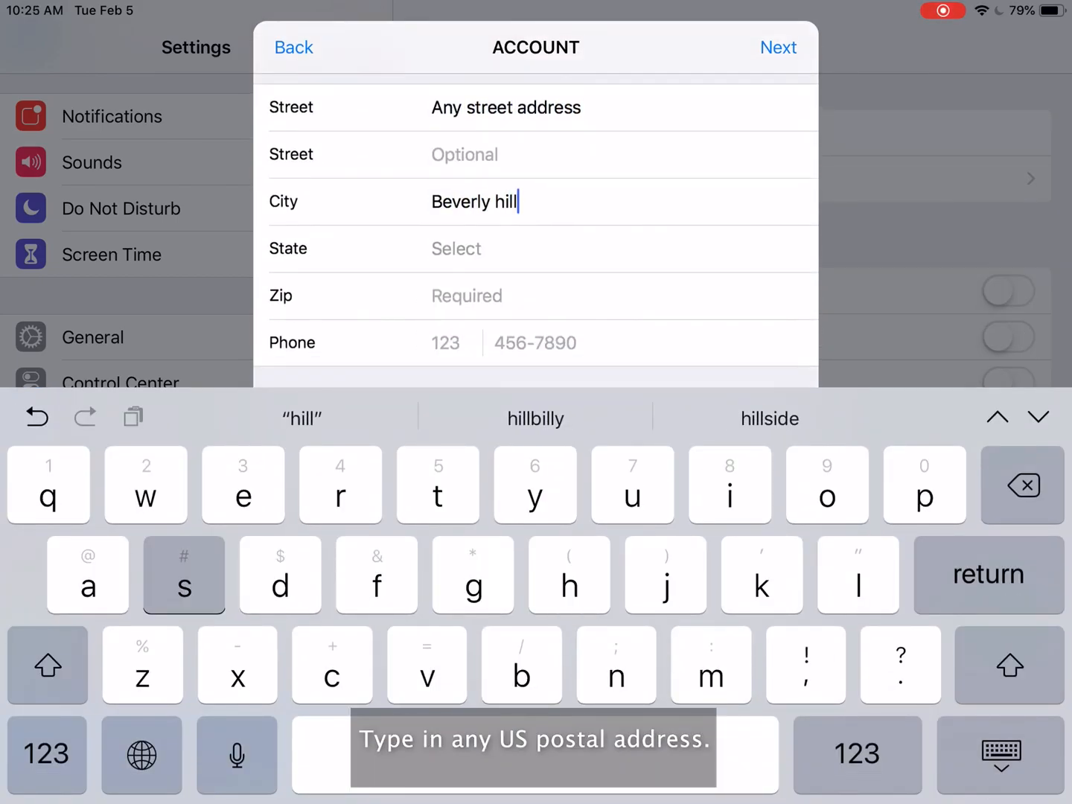
Step: Enter a Beverly Hills, California address with ZIP 92010 and phone 415-8089, then submit
left_click(456, 247)
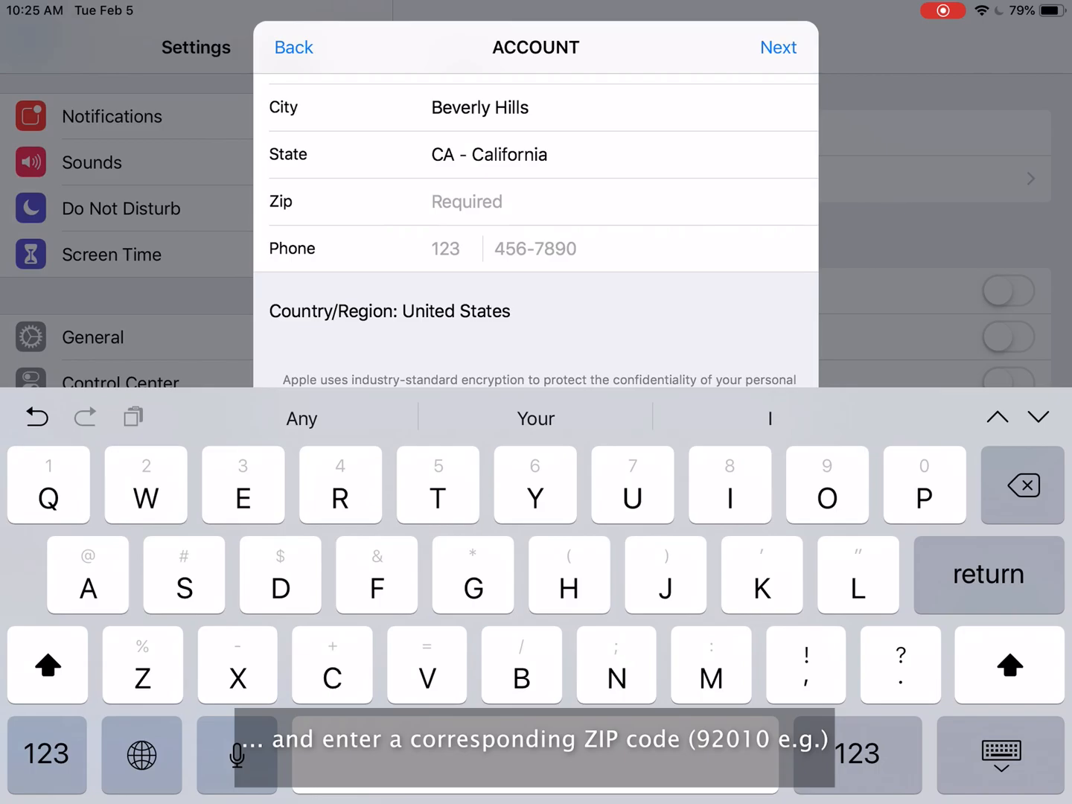
type("92010")
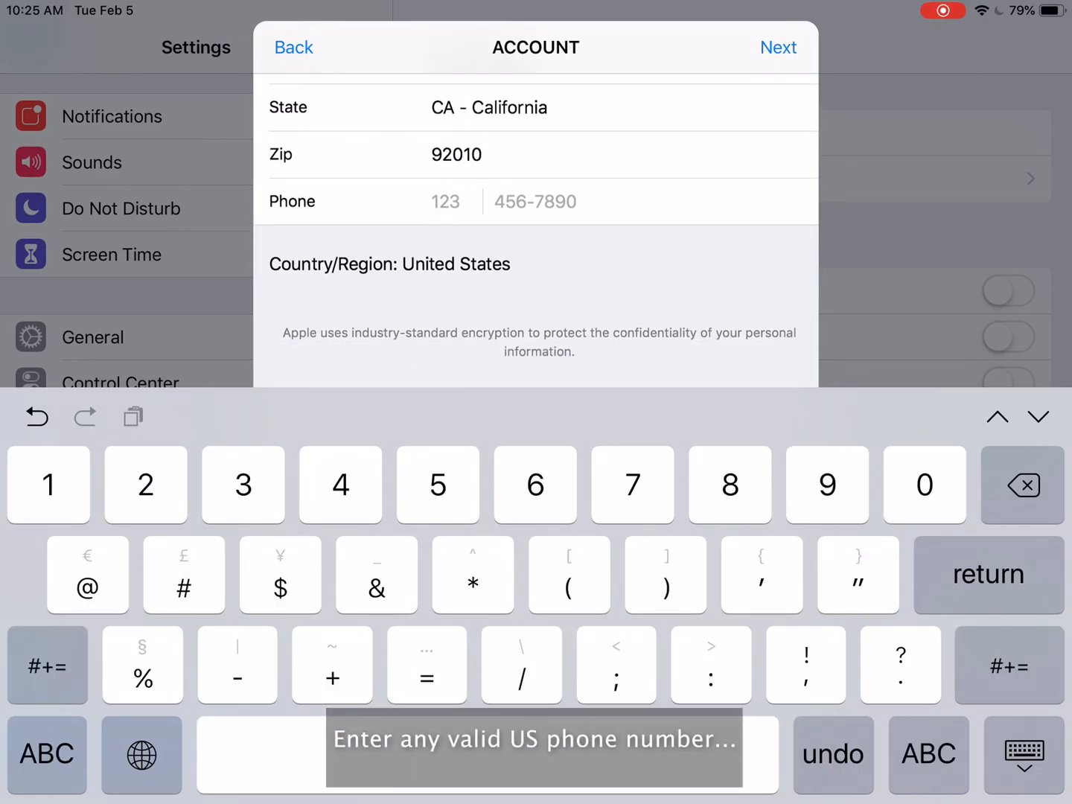
type("415")
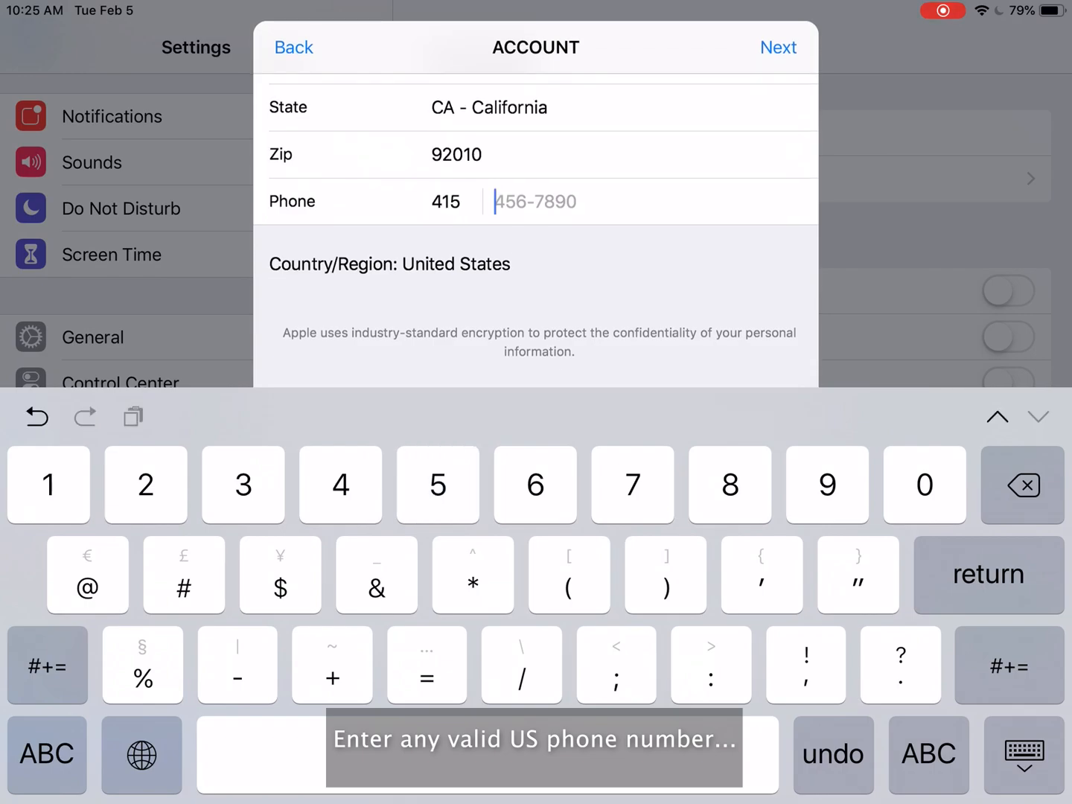
type("415-8089")
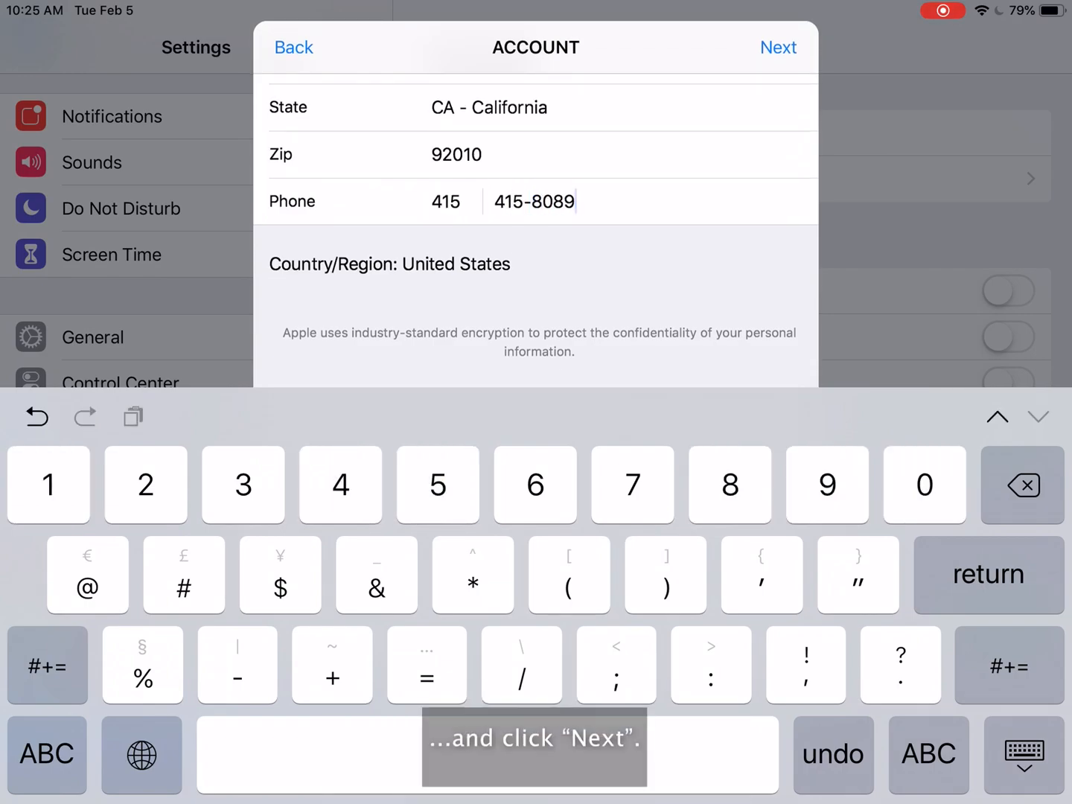
left_click(779, 47)
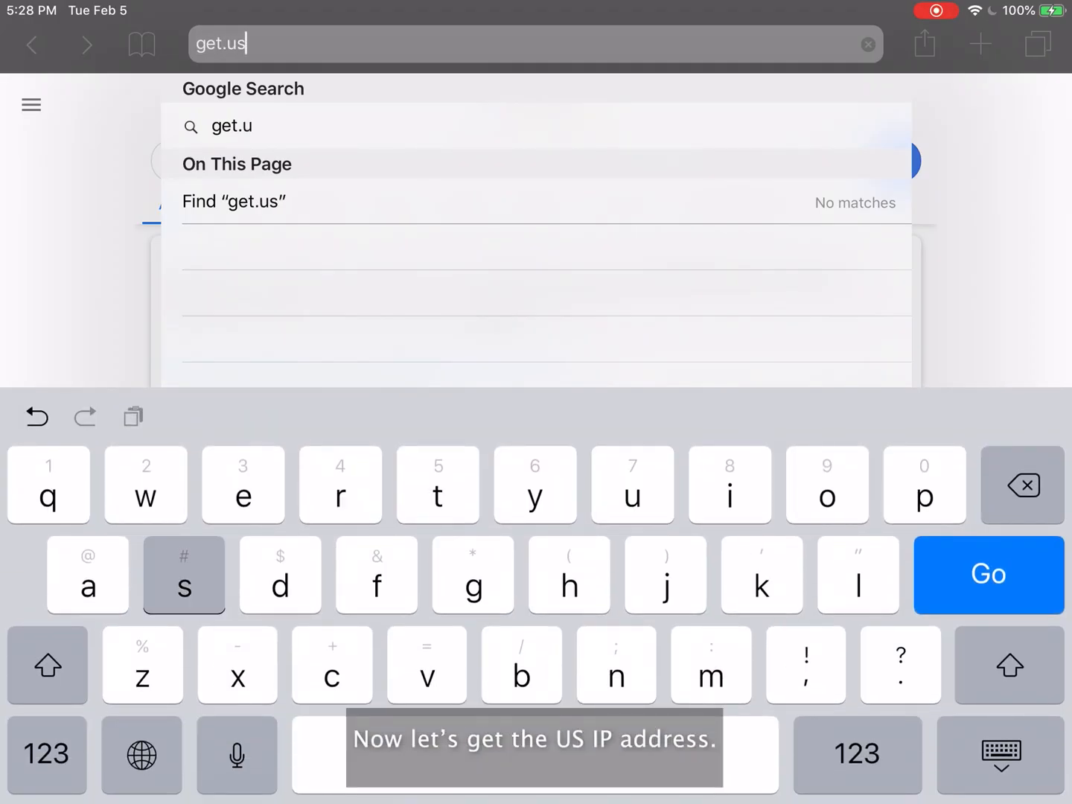
Step: Load get.usa-ip-address.com in Safari
type("a")
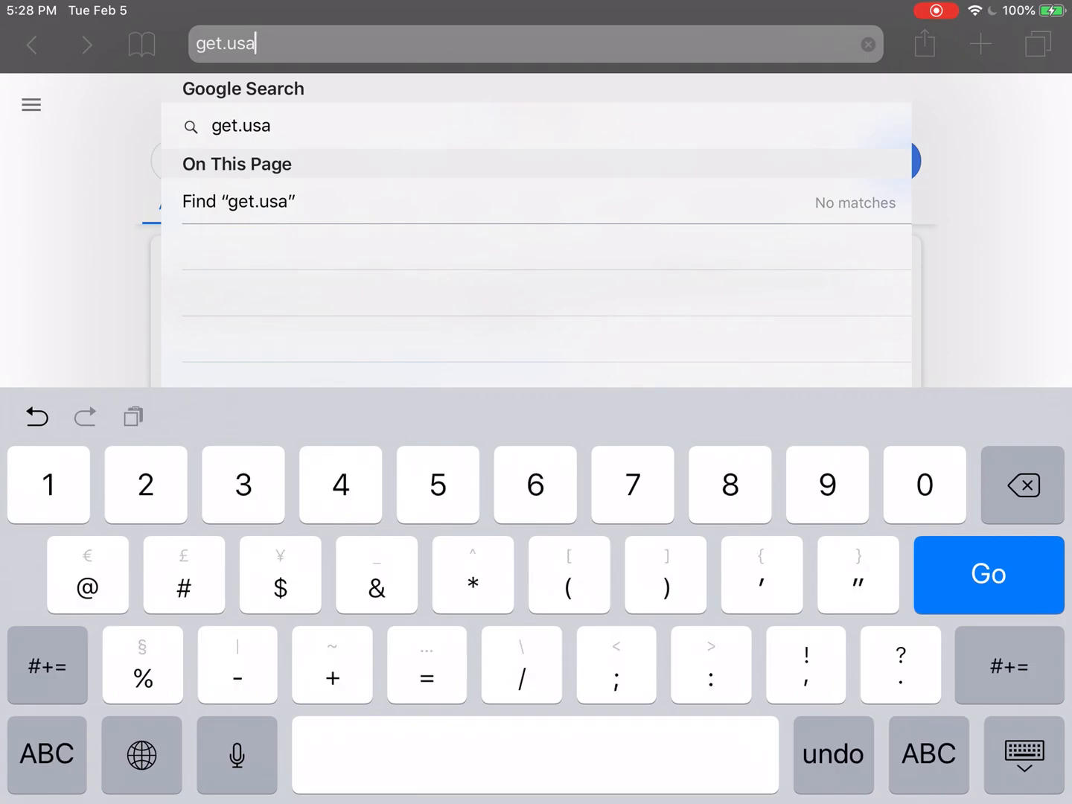
type("-")
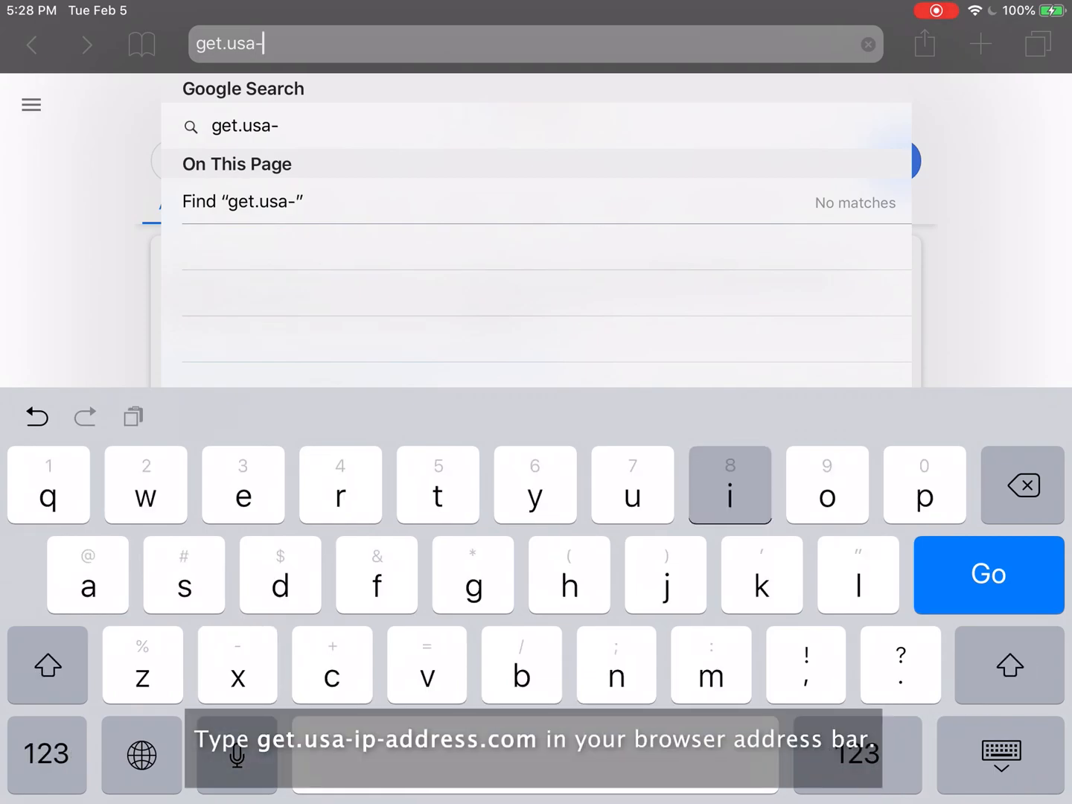
type("ip-address.co")
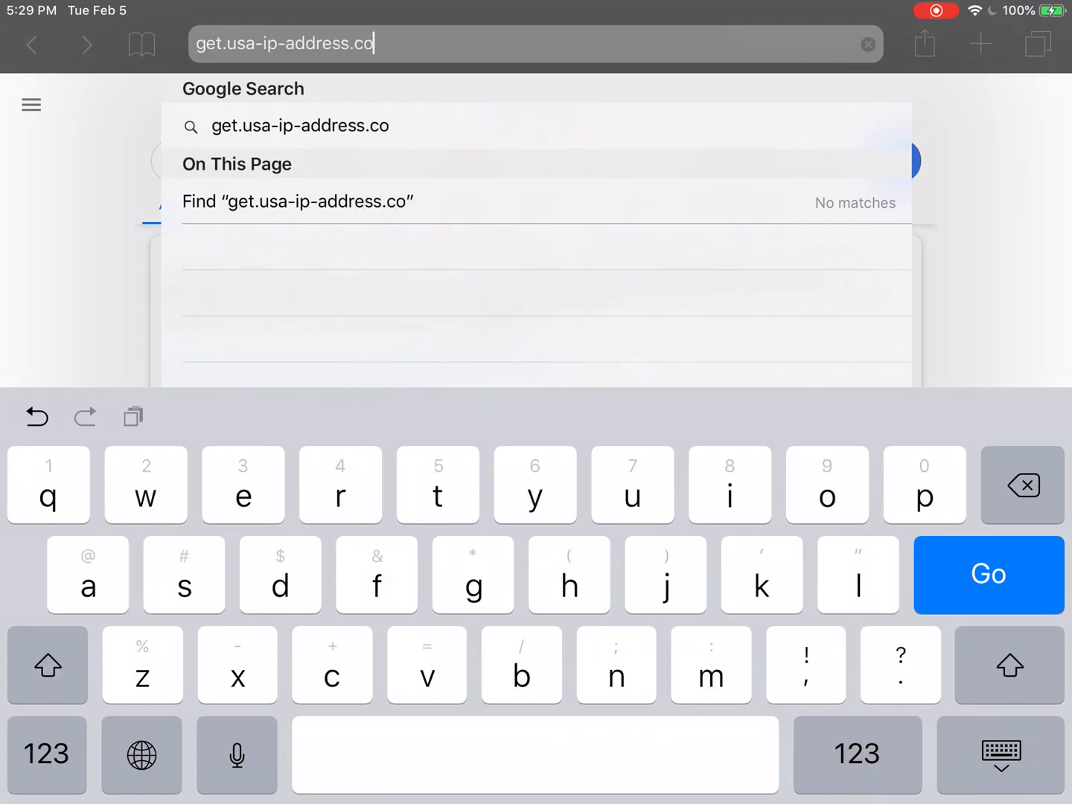
left_click(989, 573)
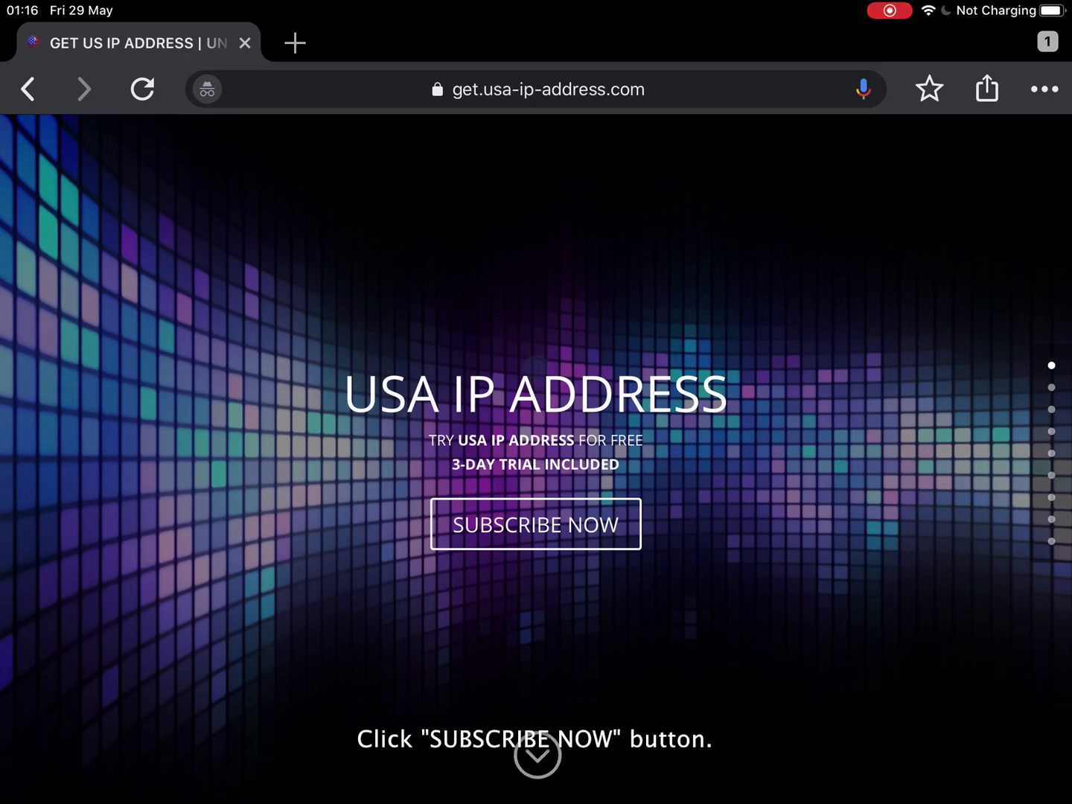
Step: Go to Subscribe Now and start the Monthly plan's free trial
scroll("down", 3)
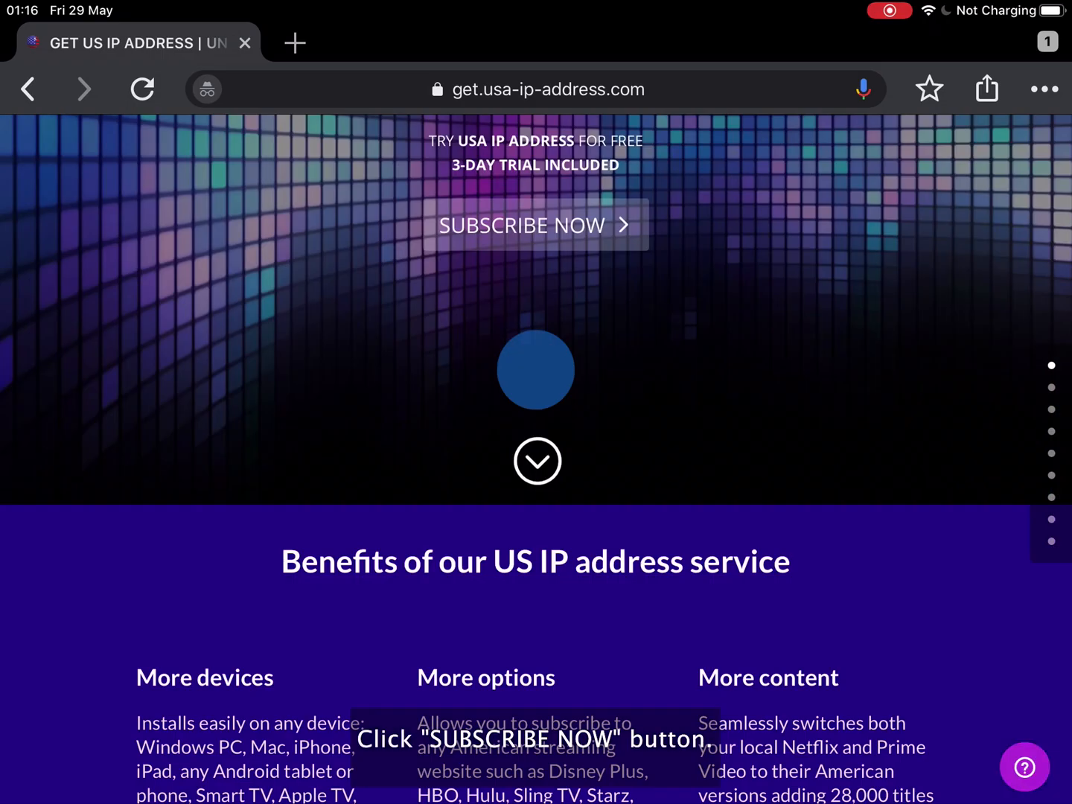
left_click(535, 225)
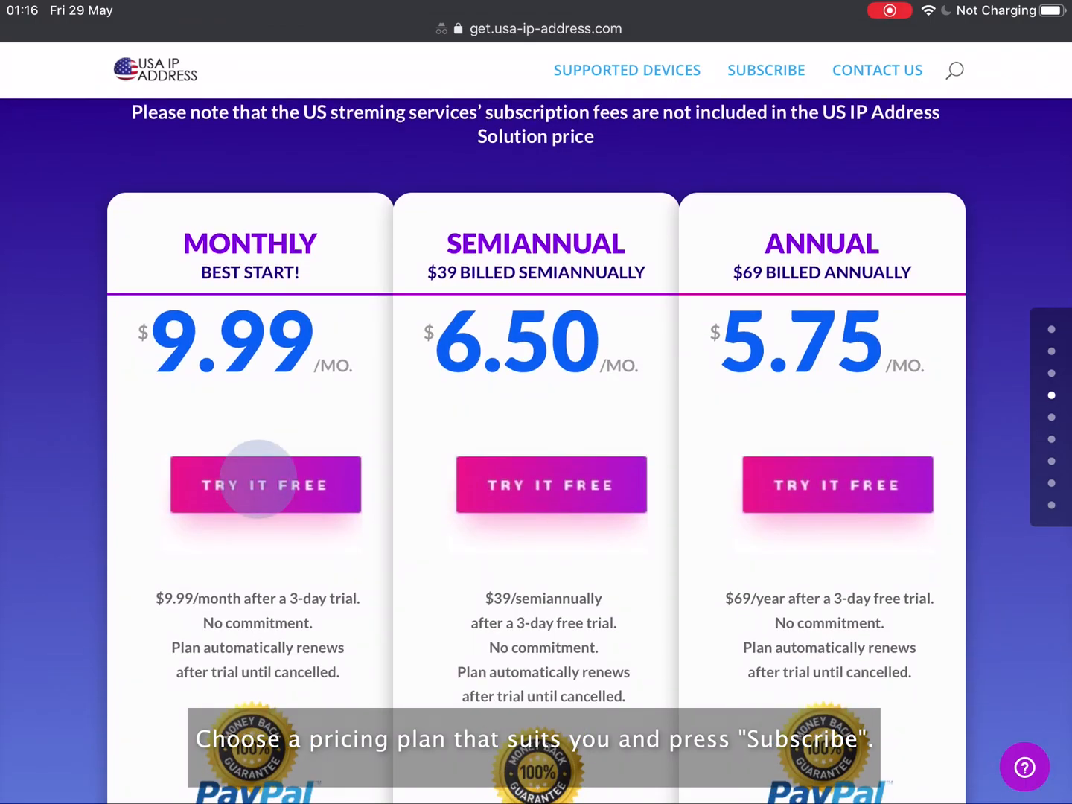
left_click(265, 484)
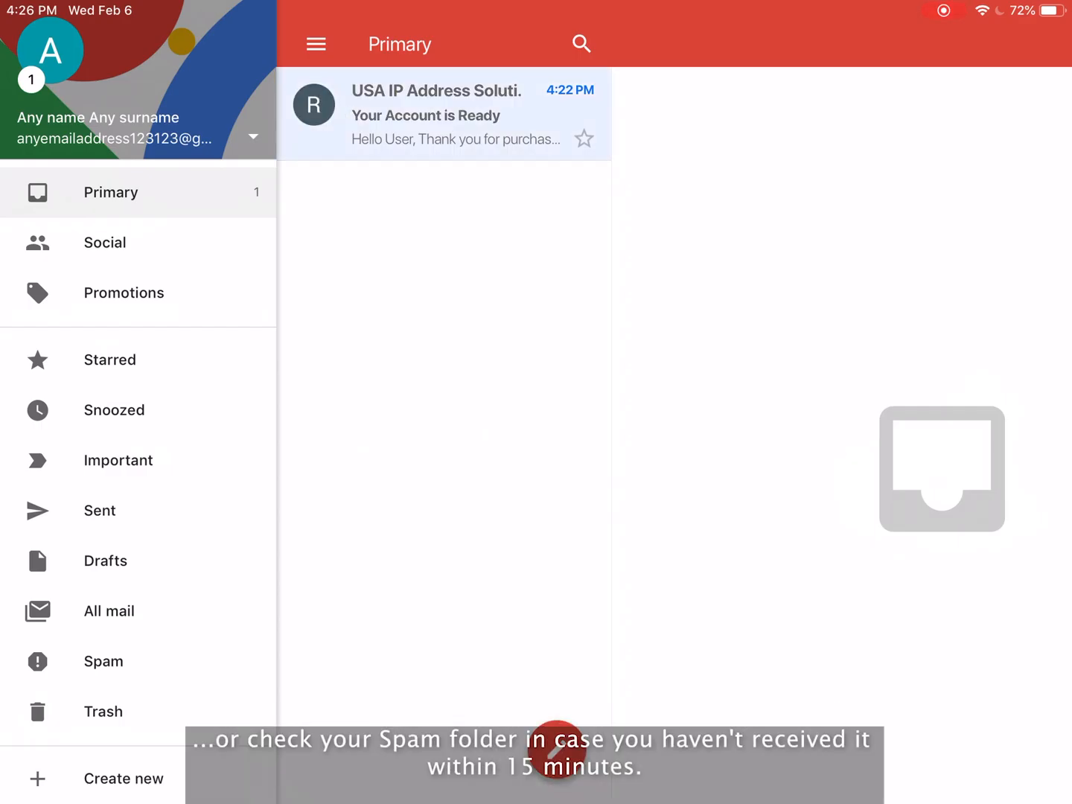
Step: Open the "Your Account is Ready" email, follow its setup link and choose the OpenVPN download
left_click(444, 115)
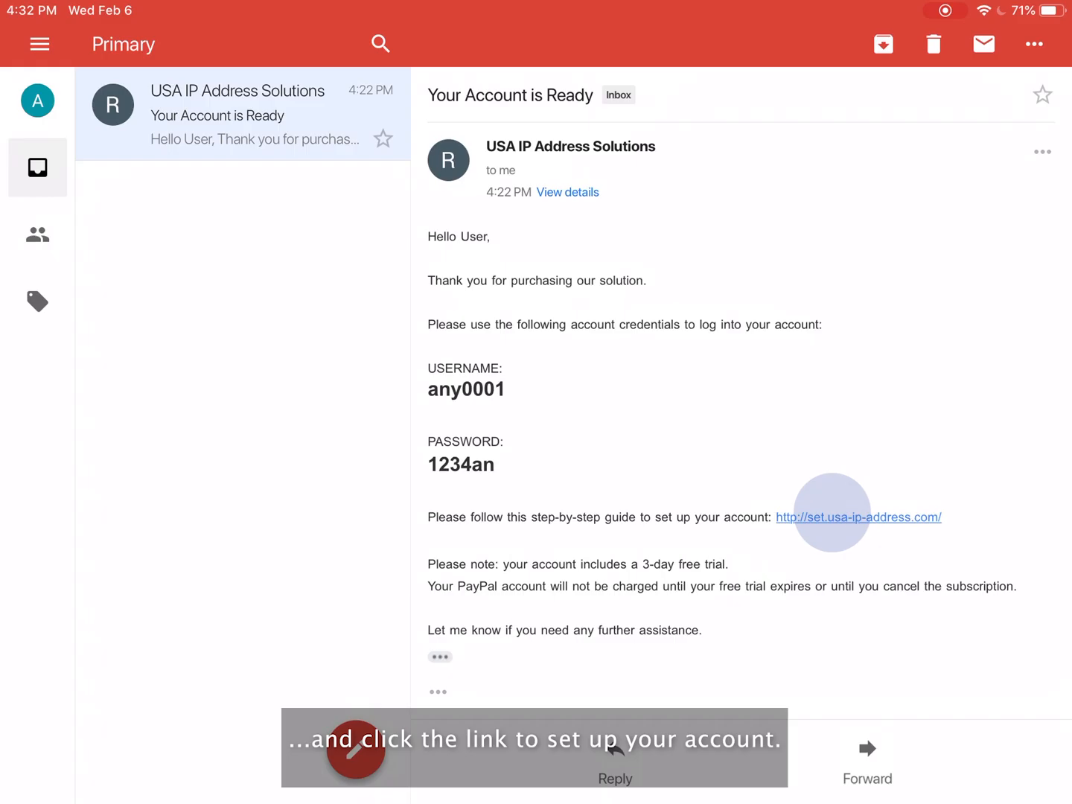
left_click(858, 517)
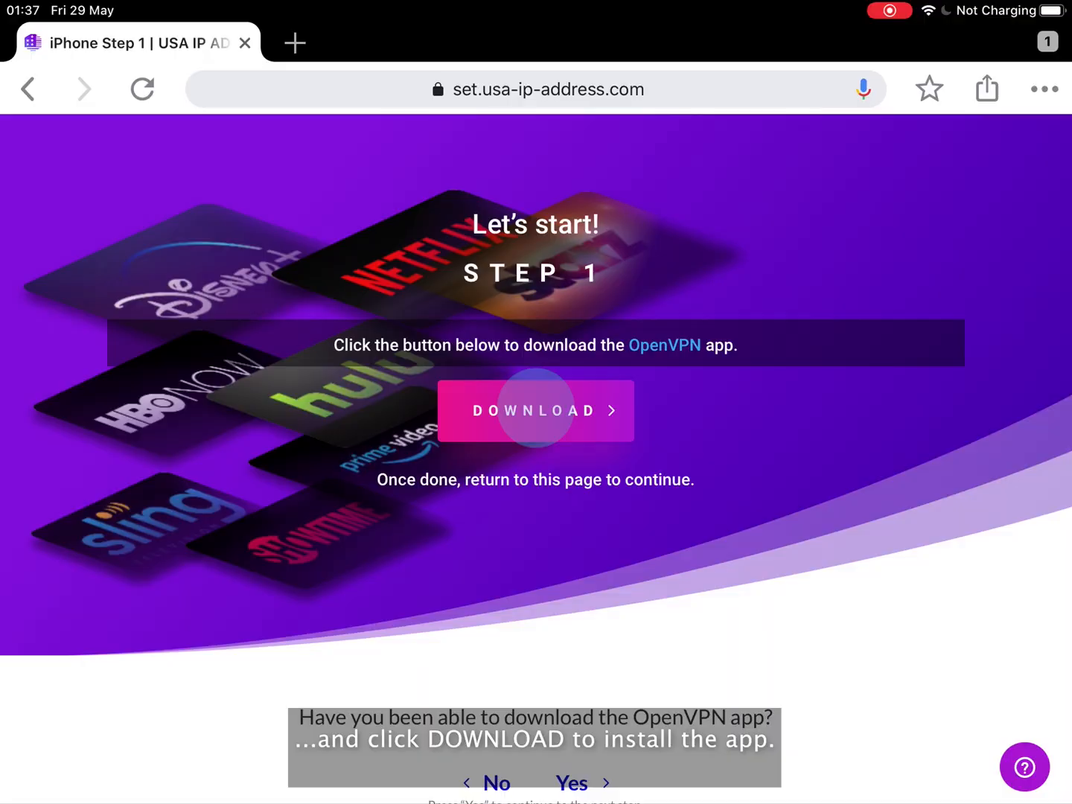
left_click(536, 411)
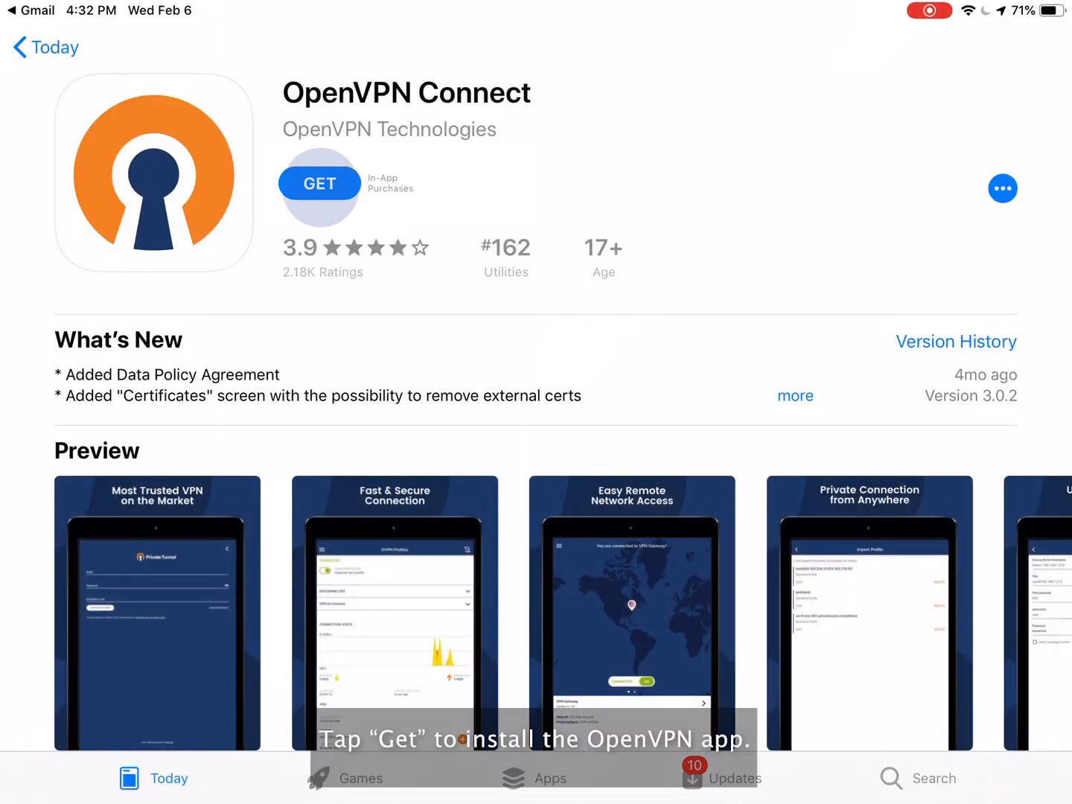
Step: Install OpenVPN Connect from its App Store page and launch it
left_click(319, 183)
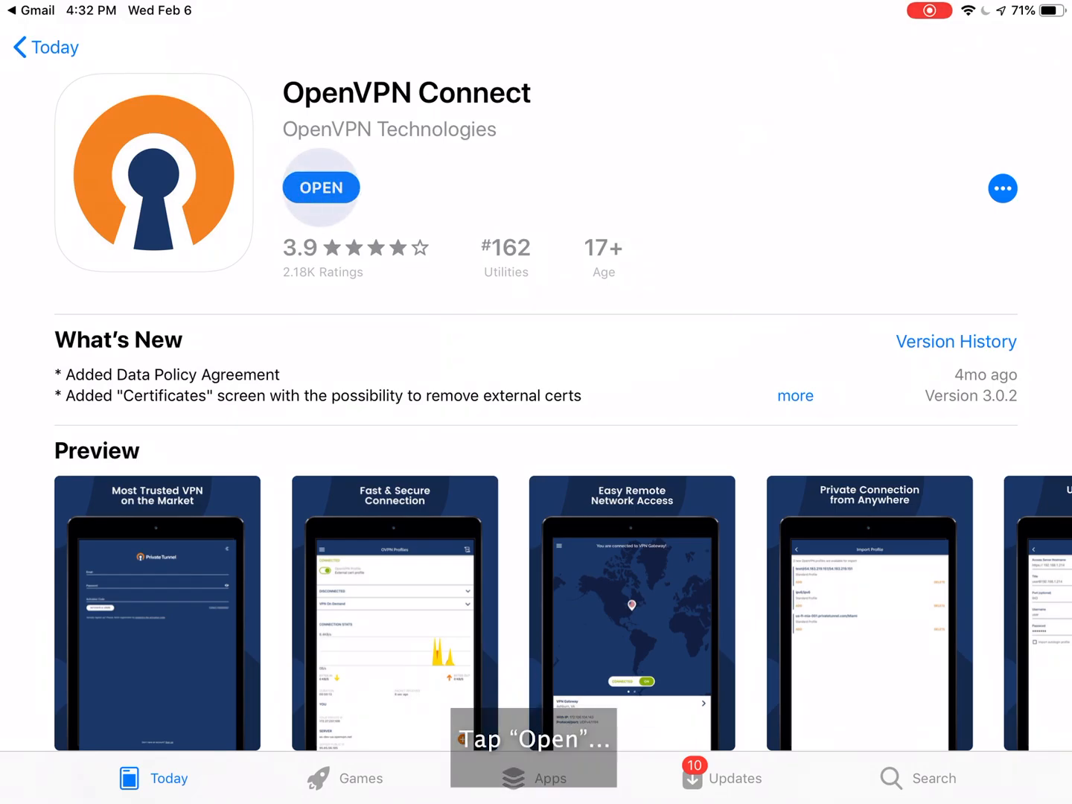
left_click(321, 188)
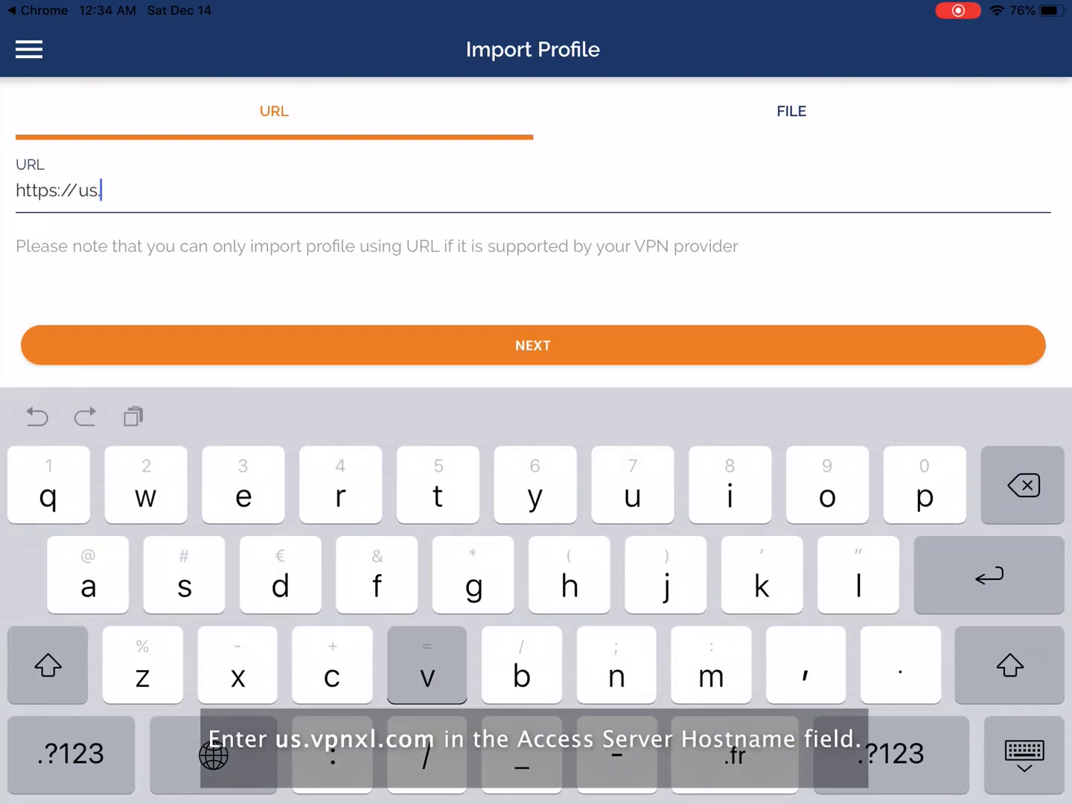
type("vpnxl.com")
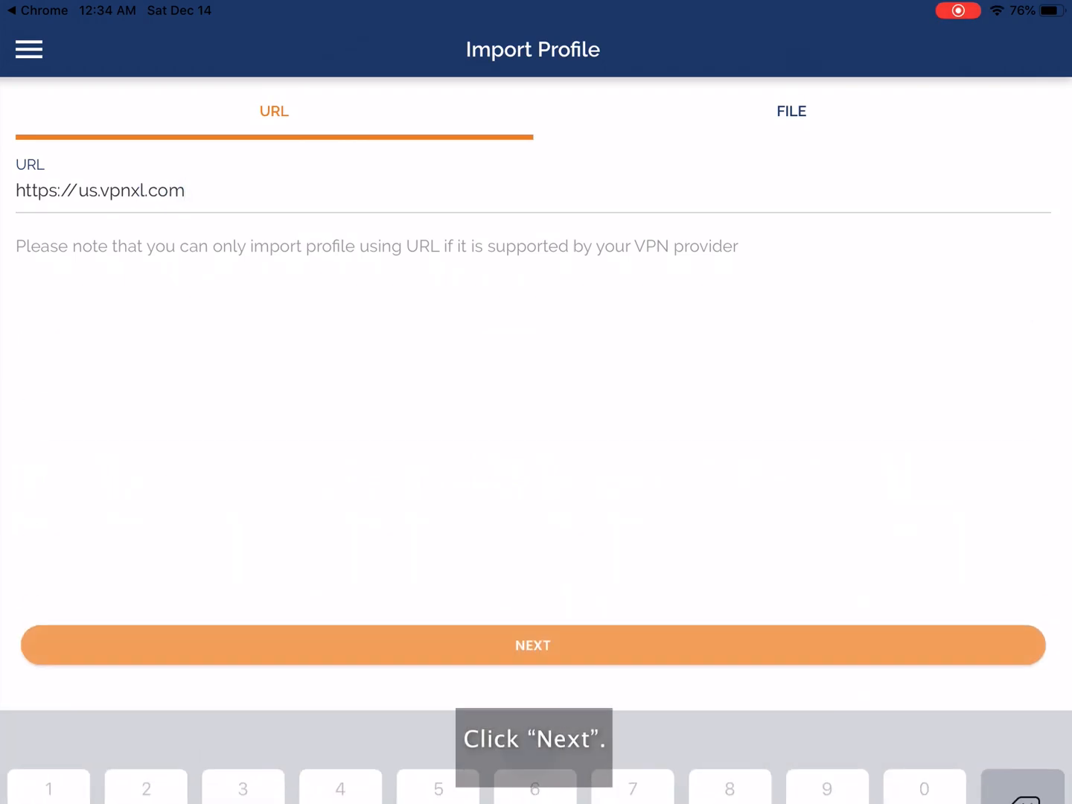
left_click(533, 644)
type("an")
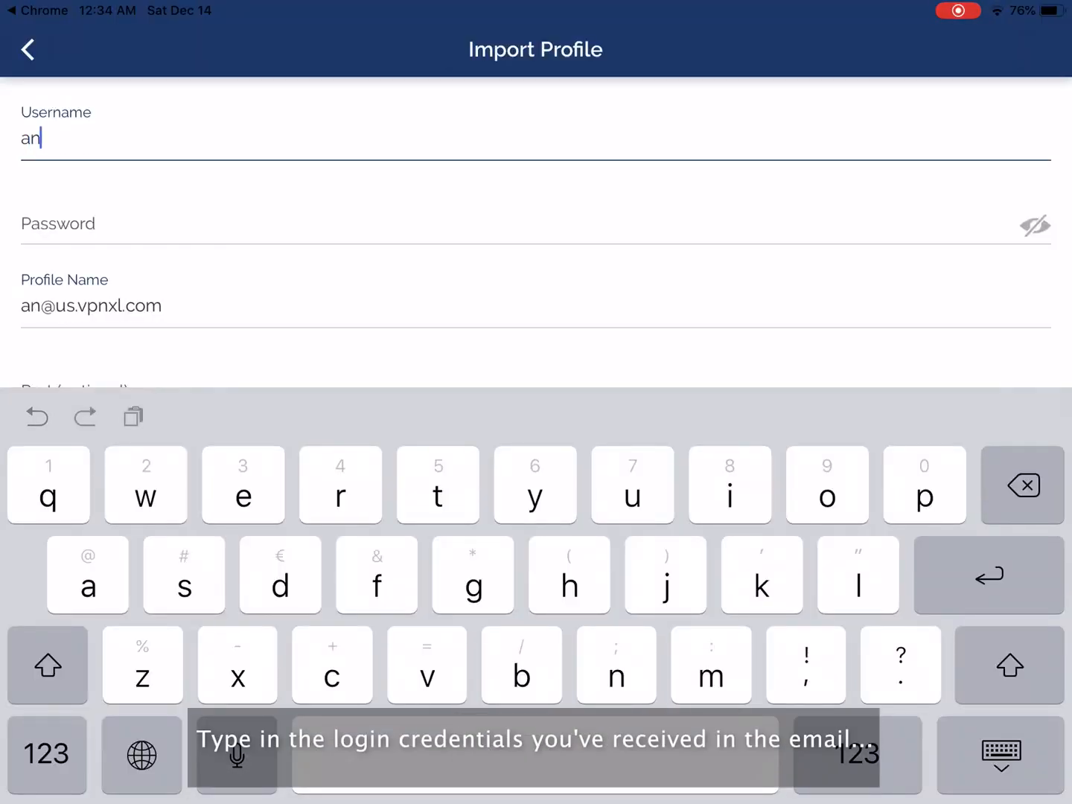
Step: Enter the any0001 username and password, import the profile and allow adding VPN configurations
type("y")
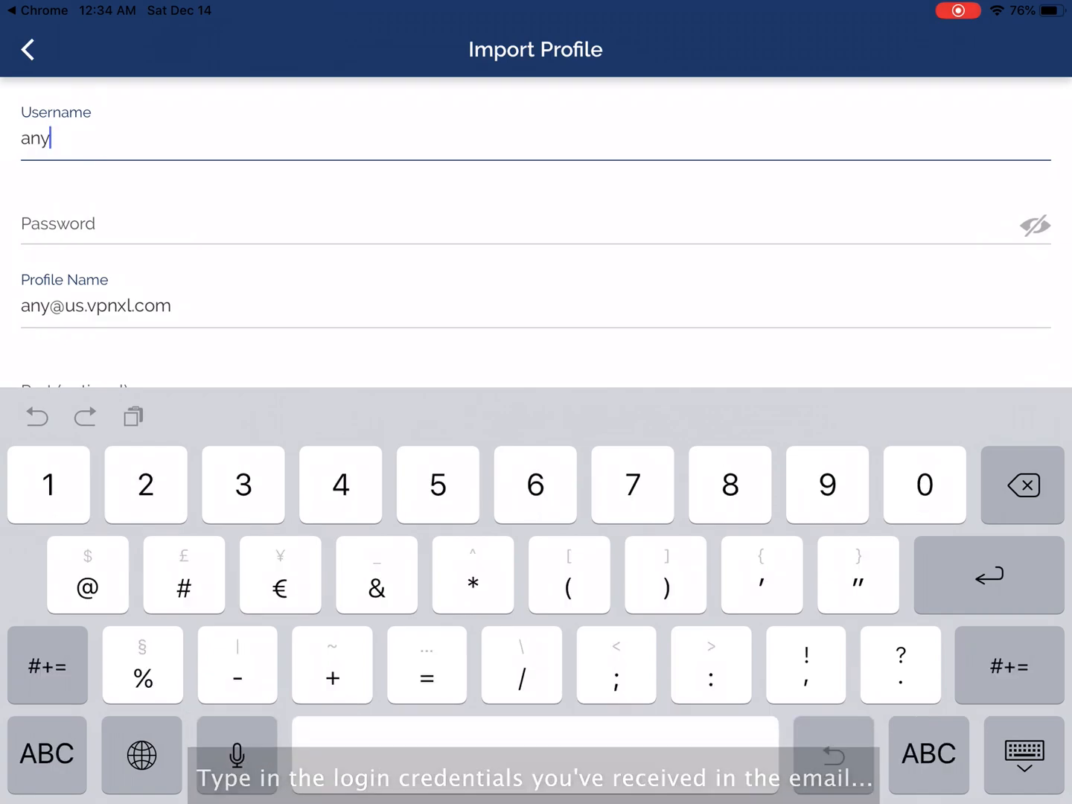
type("0001")
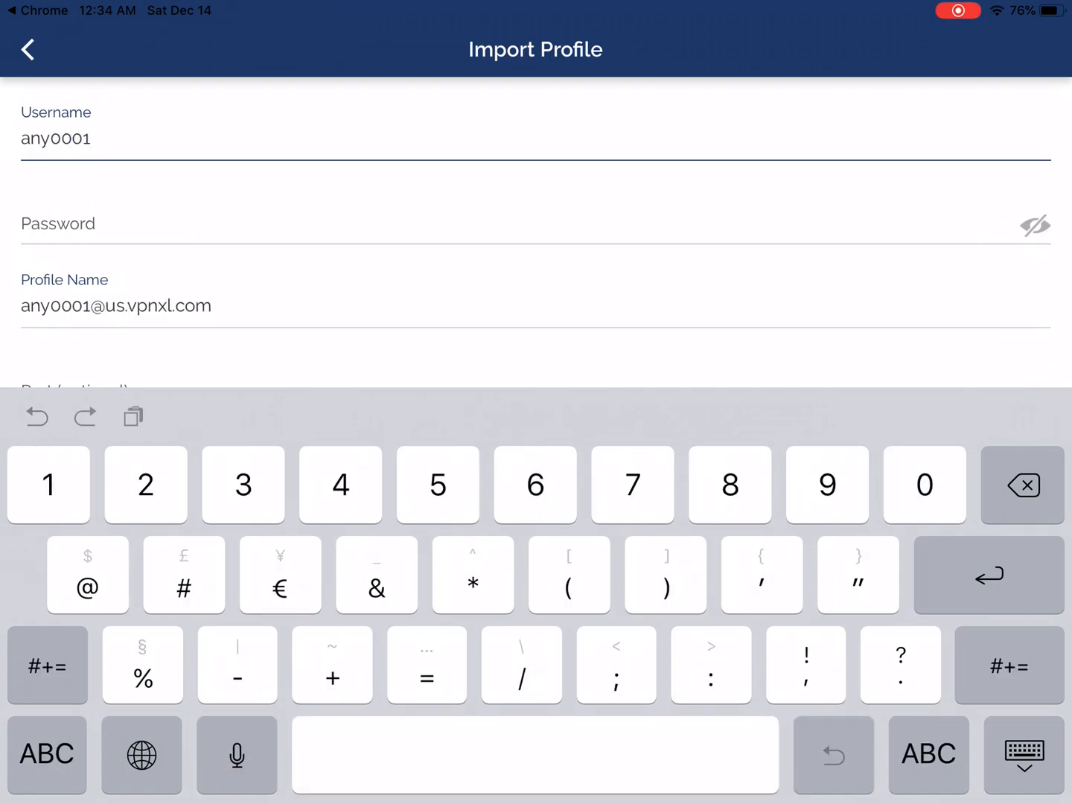
key("home")
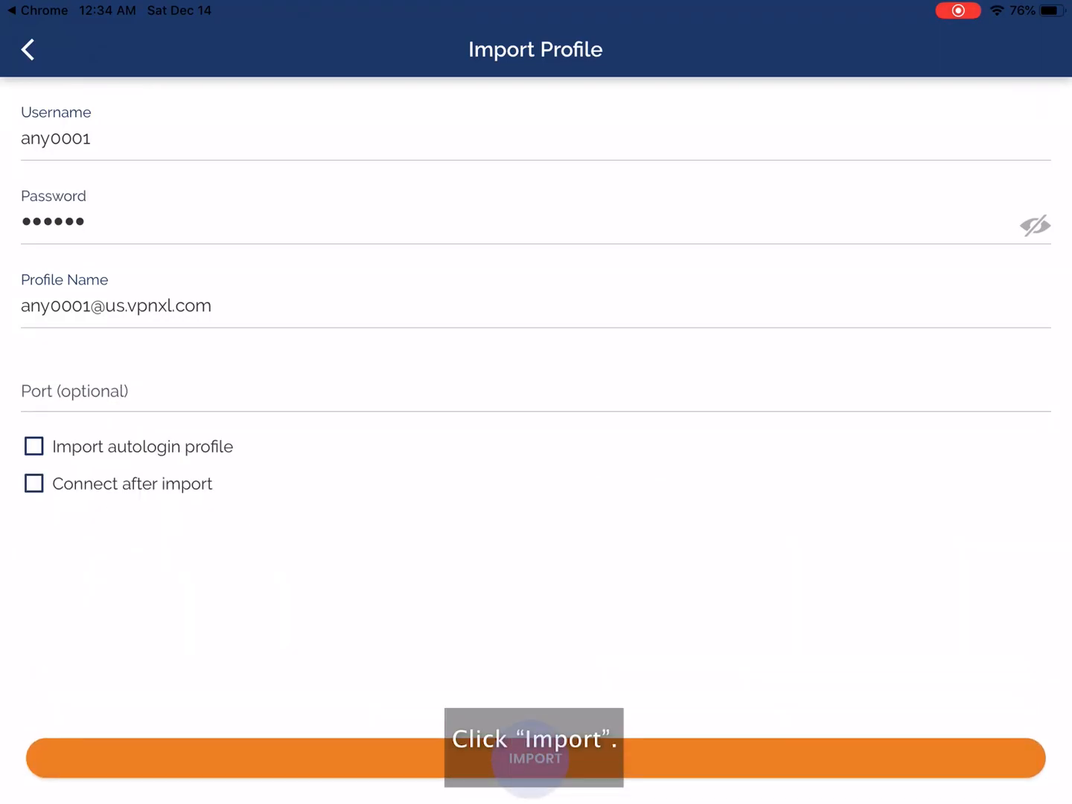
left_click(535, 758)
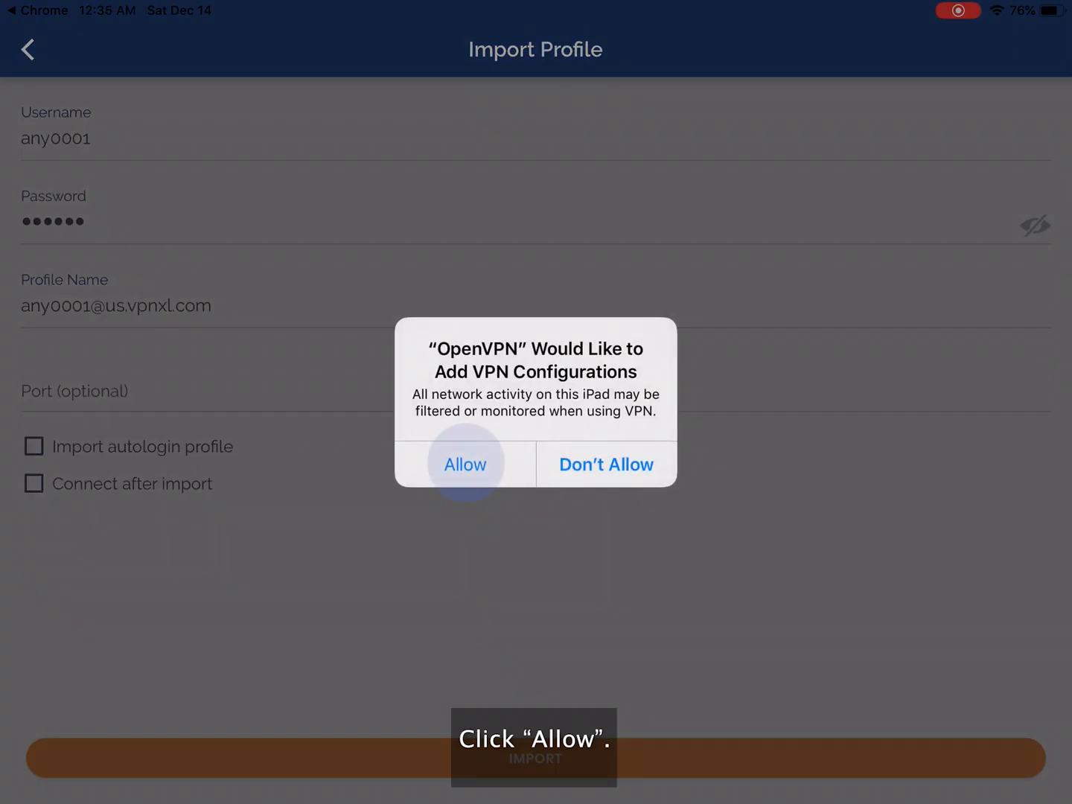
left_click(465, 464)
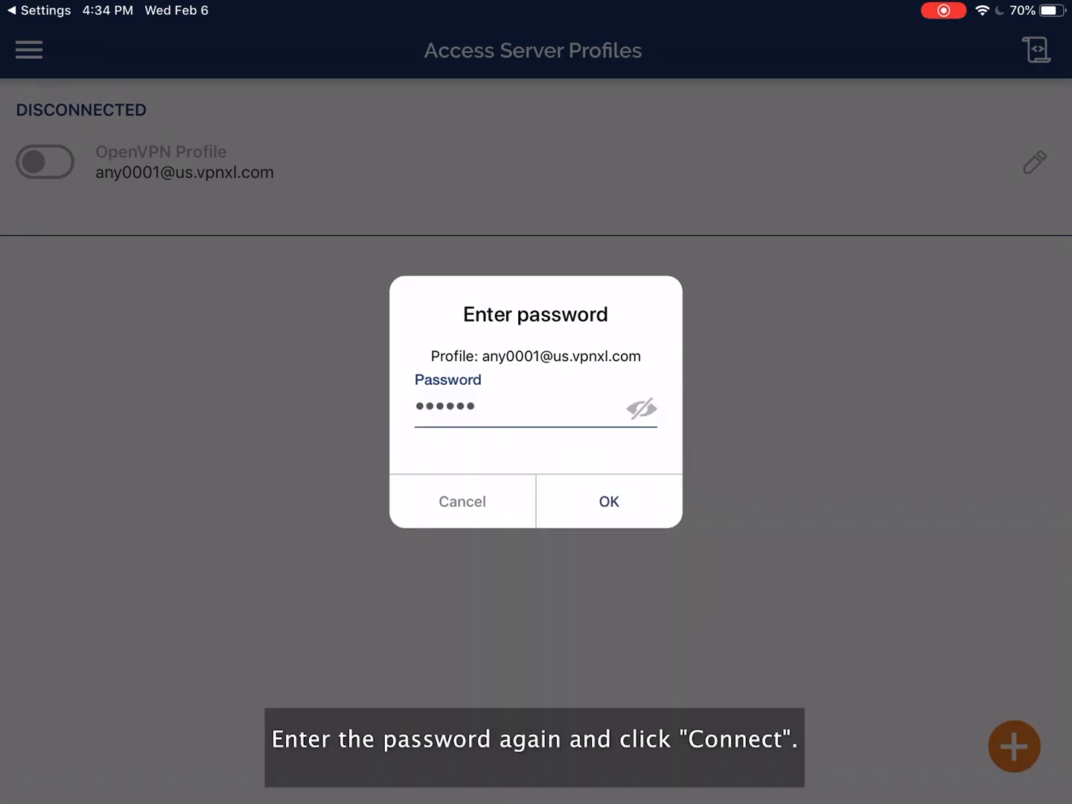
left_click(607, 500)
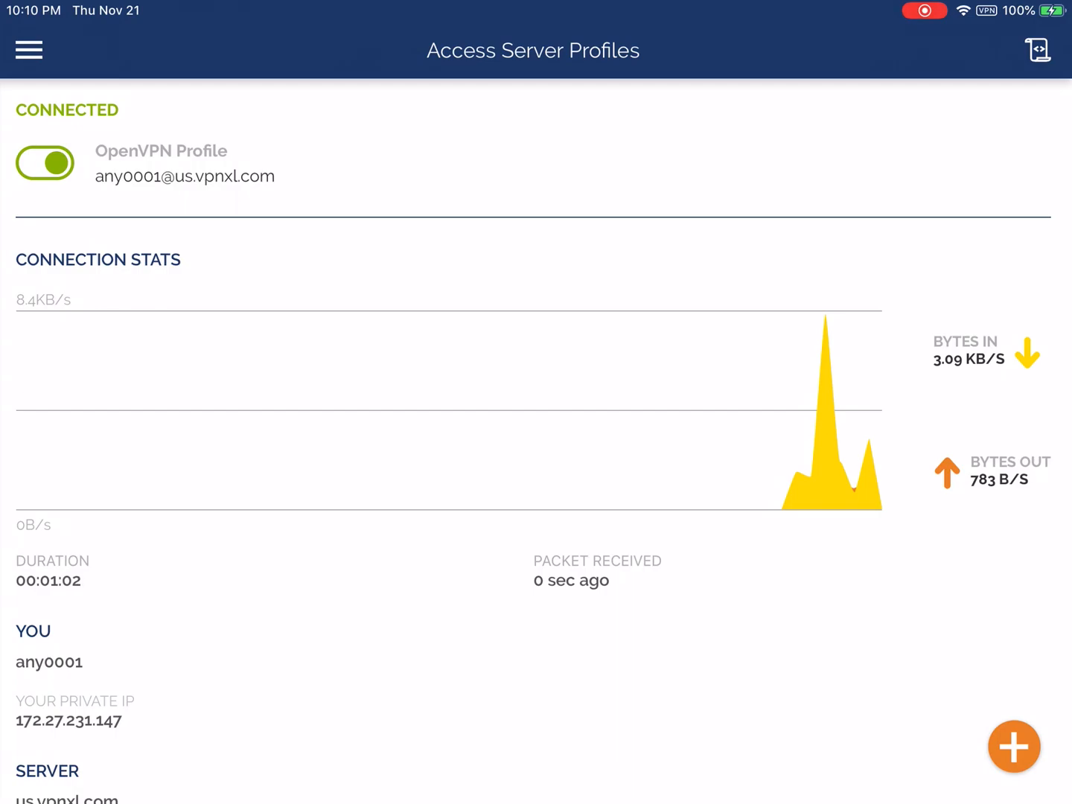
key("home")
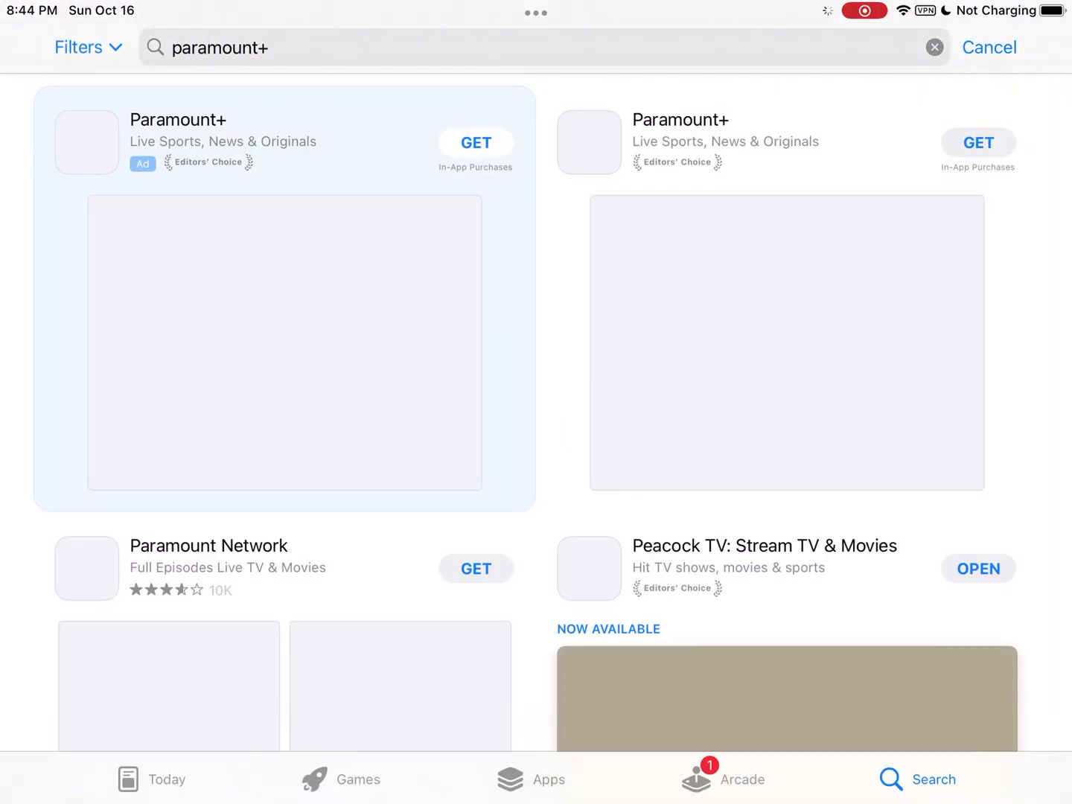
Step: Install Paramount+ via GET and launch it to its sign-up welcome screen
left_click(979, 143)
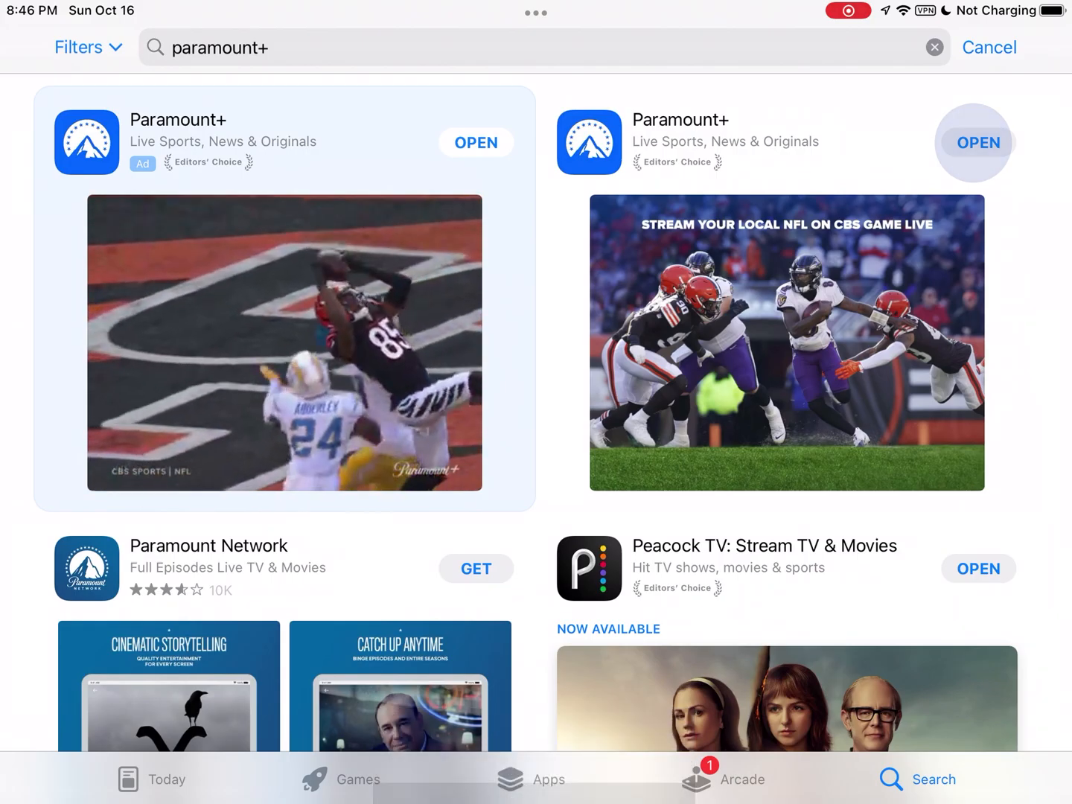
left_click(977, 143)
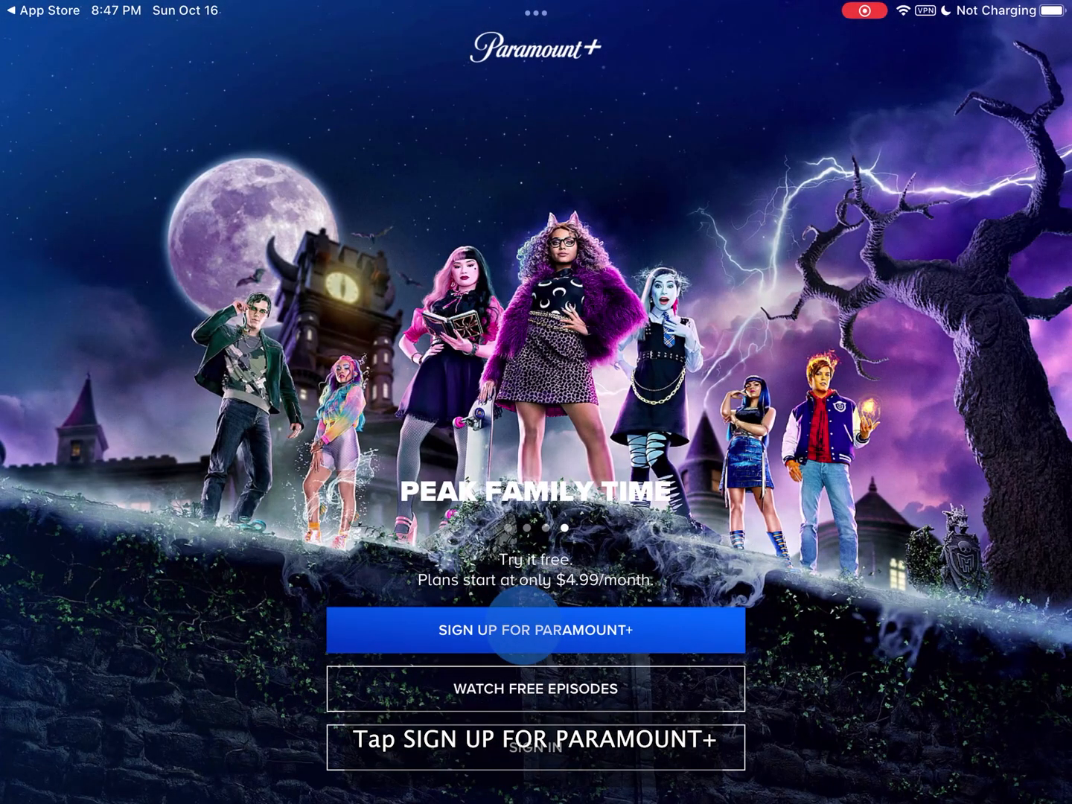
Step: Create a new account with birthday confirmed and ZIP 90210, then submit the sign-up form
left_click(535, 630)
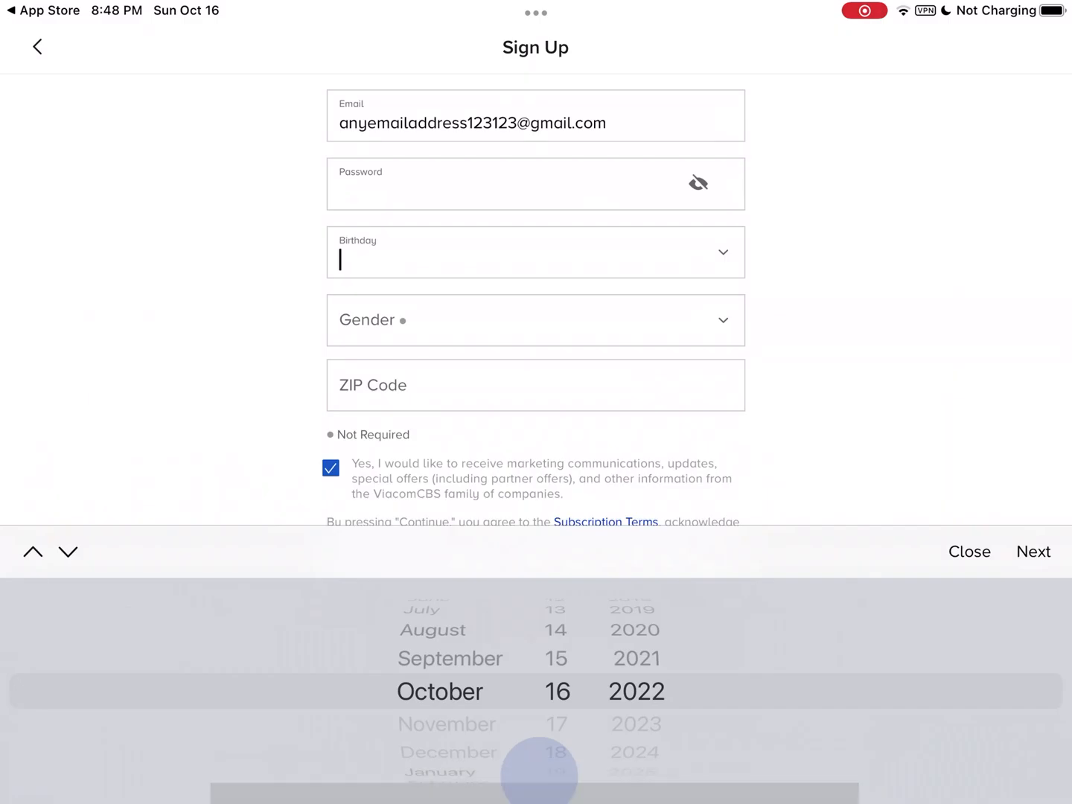
left_click(1034, 551)
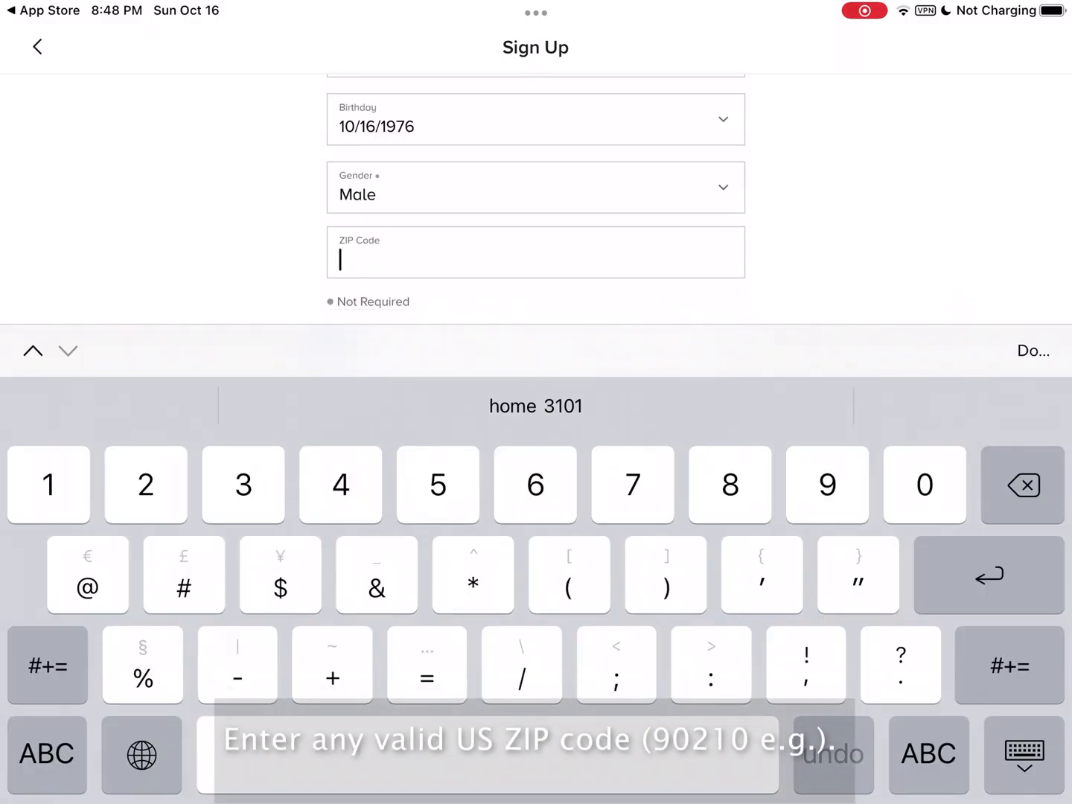
type("90210")
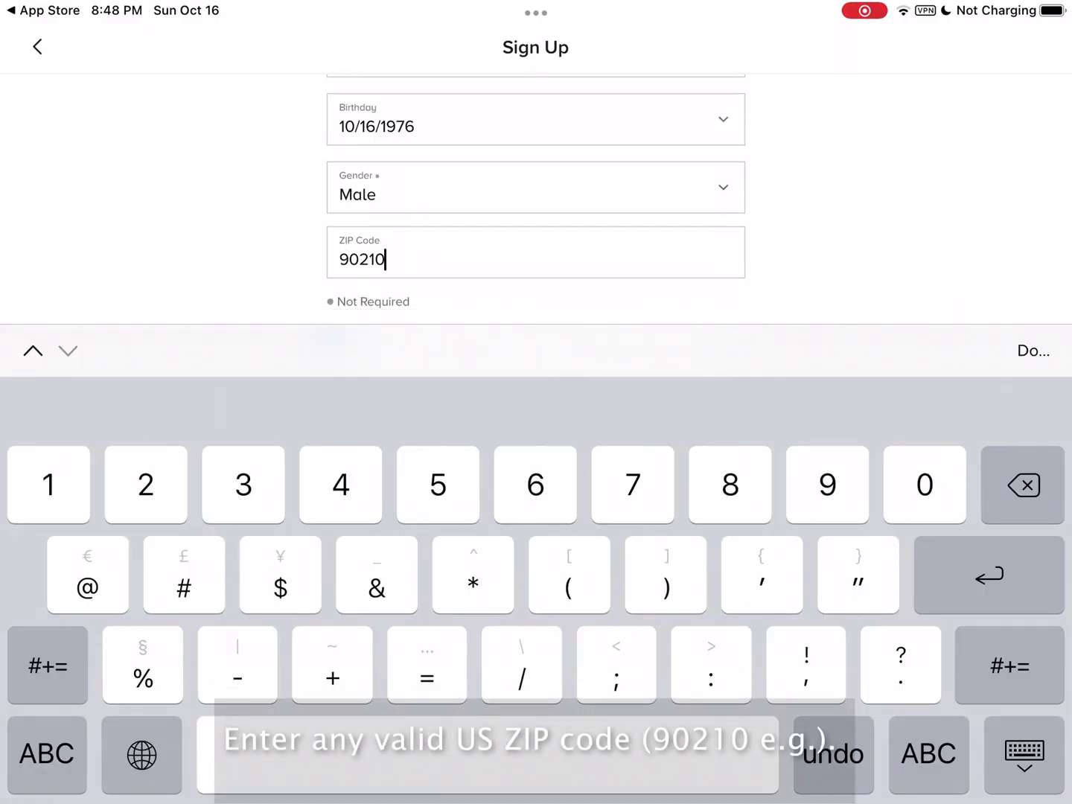
left_click(1034, 351)
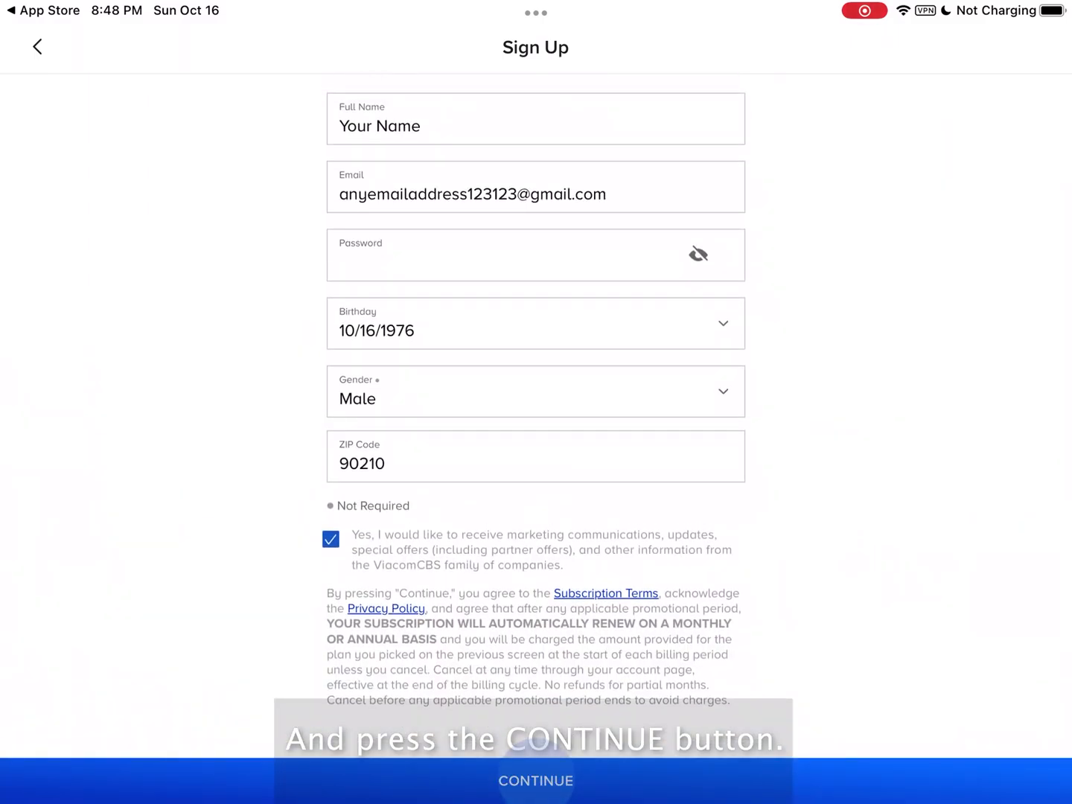
left_click(536, 781)
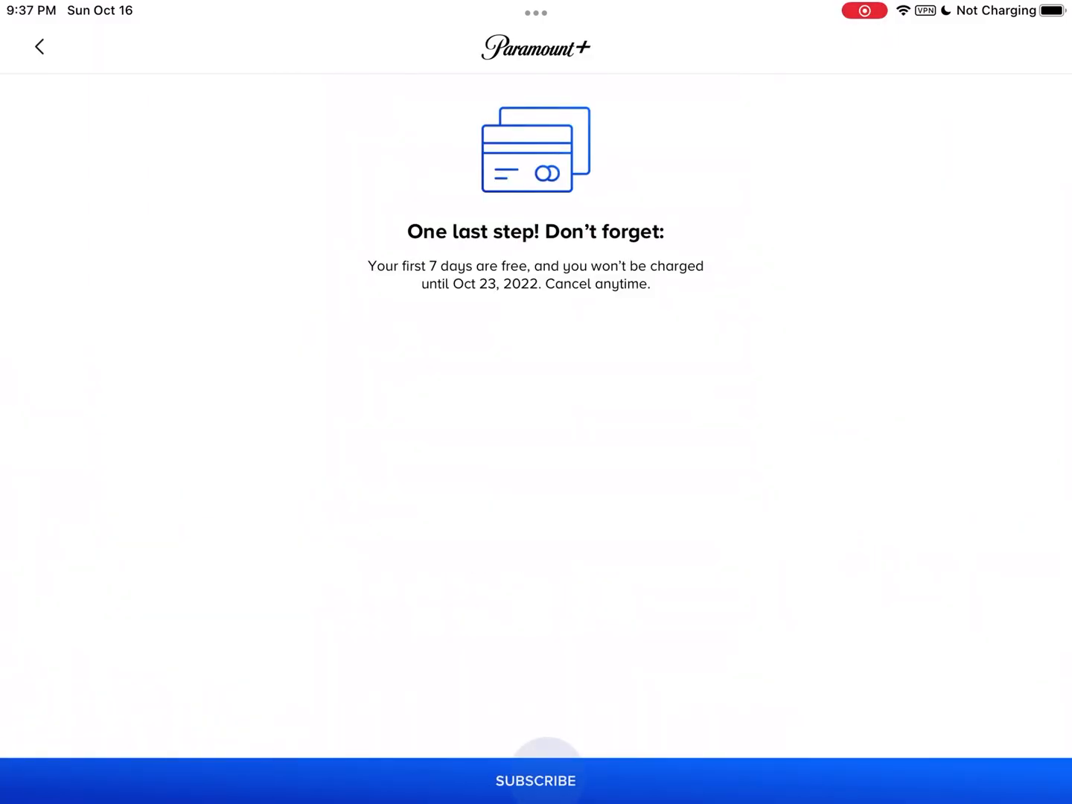
Step: Confirm the Paramount+ Essential one-week free trial in the App Store purchase sheet
left_click(536, 780)
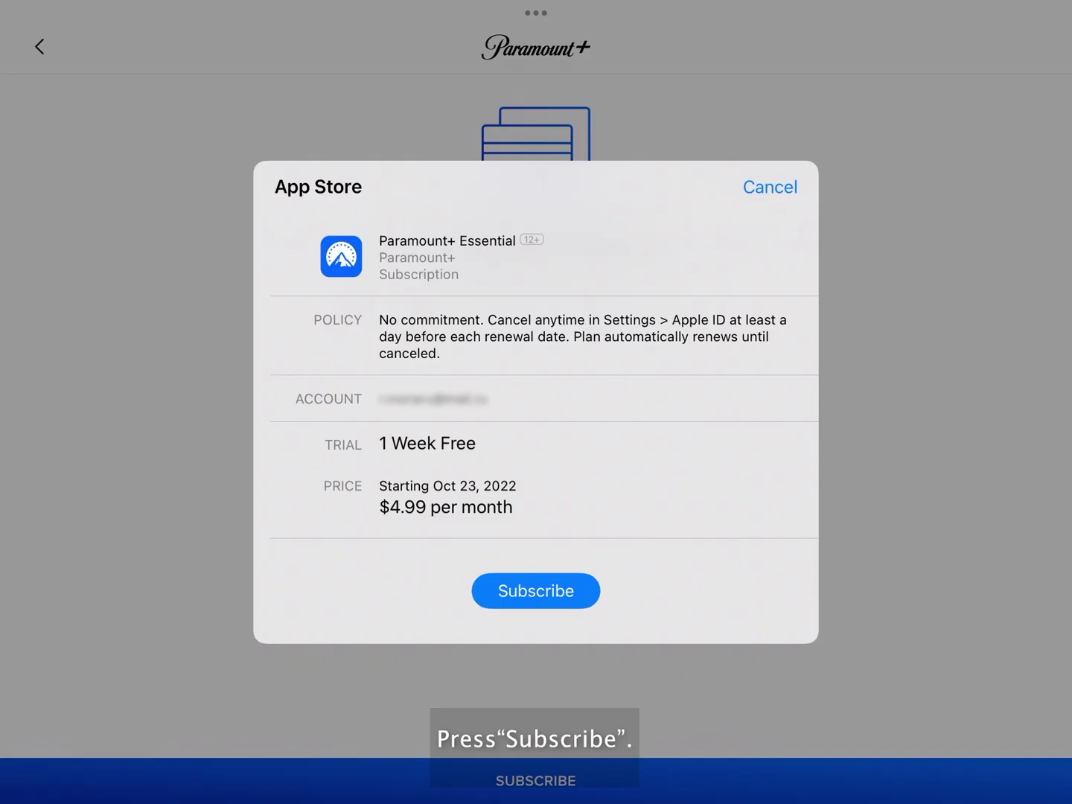
left_click(536, 590)
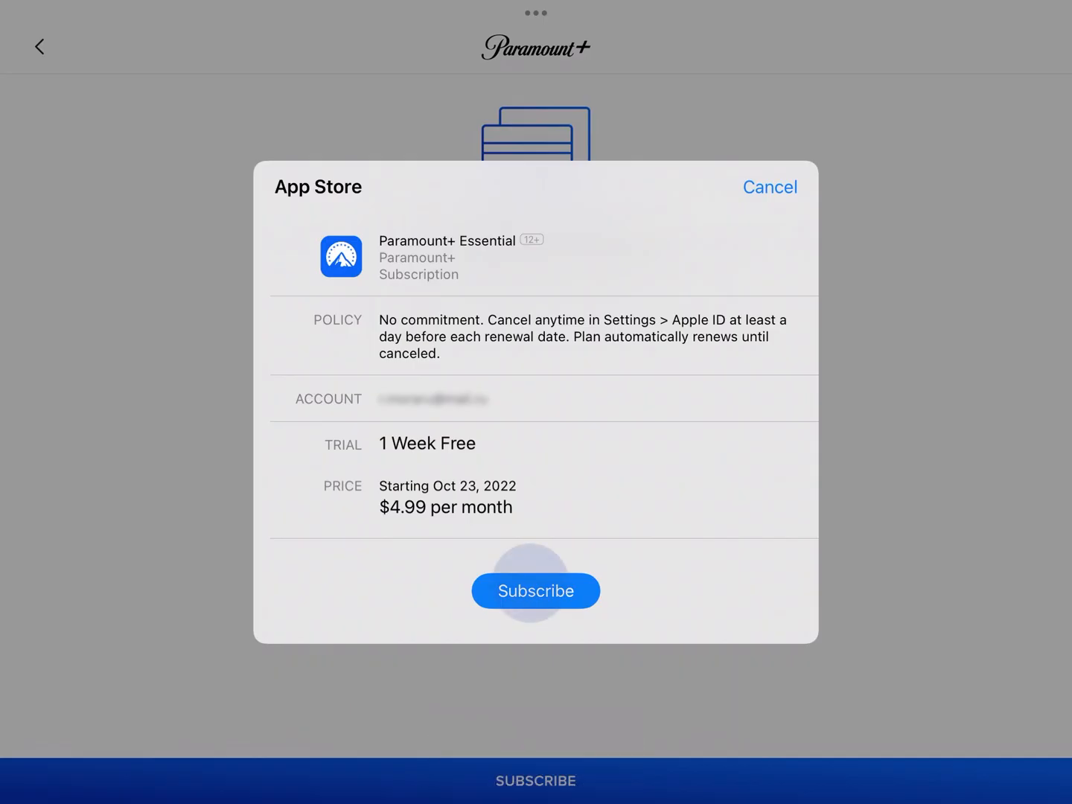
left_click(537, 590)
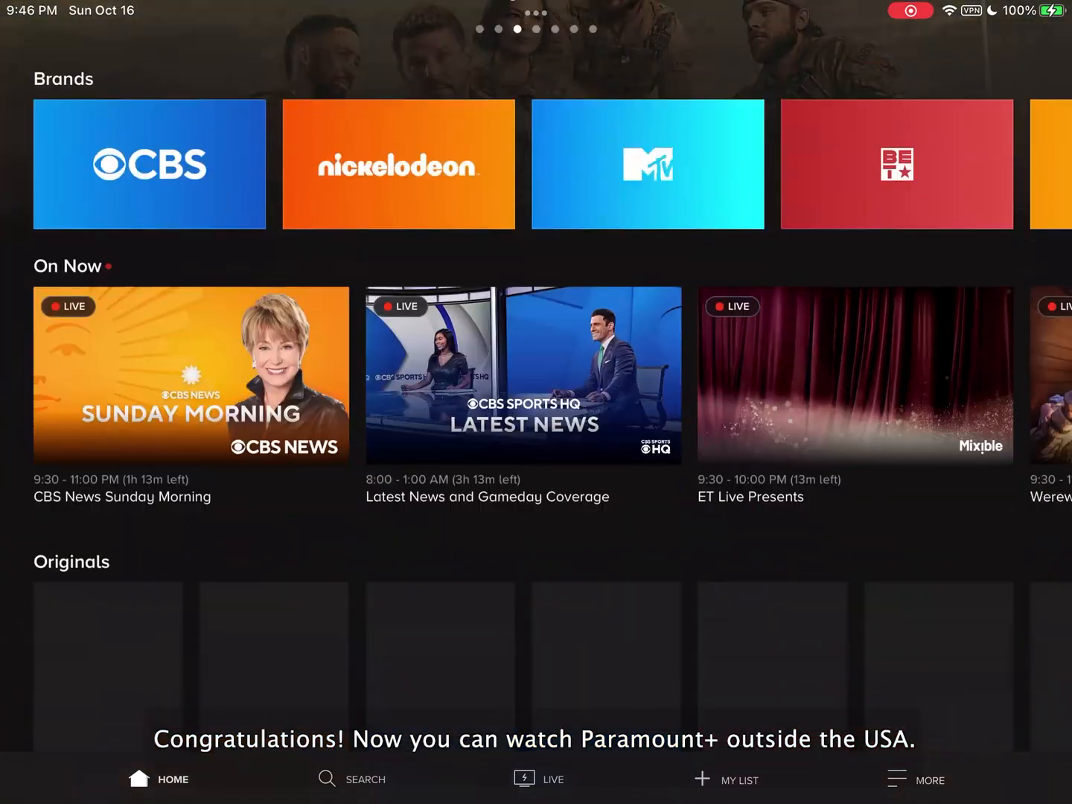
scroll("down", 3)
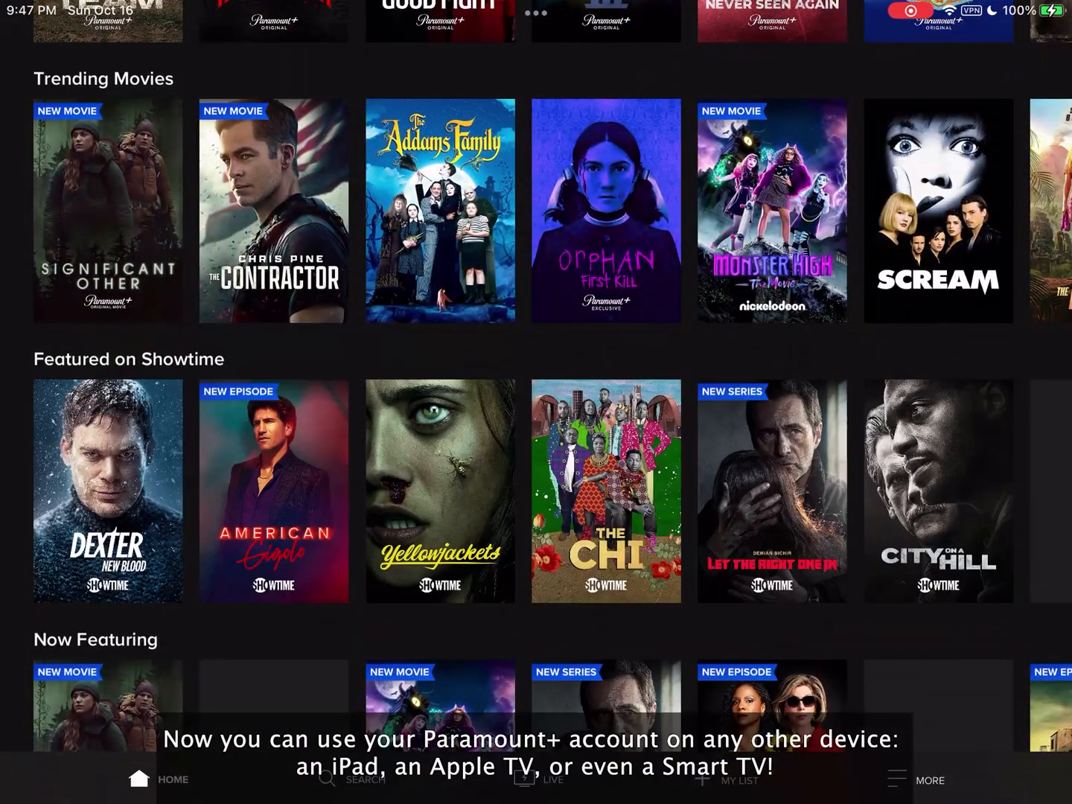
scroll("down", 3)
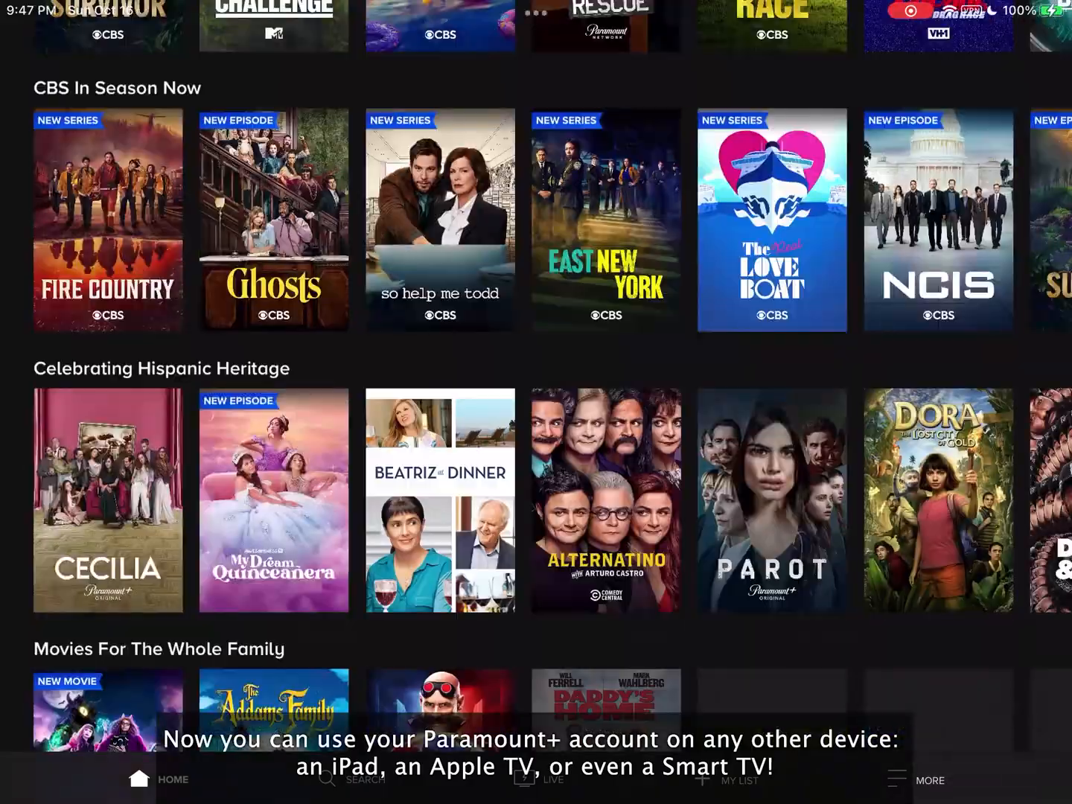
scroll("down", 3)
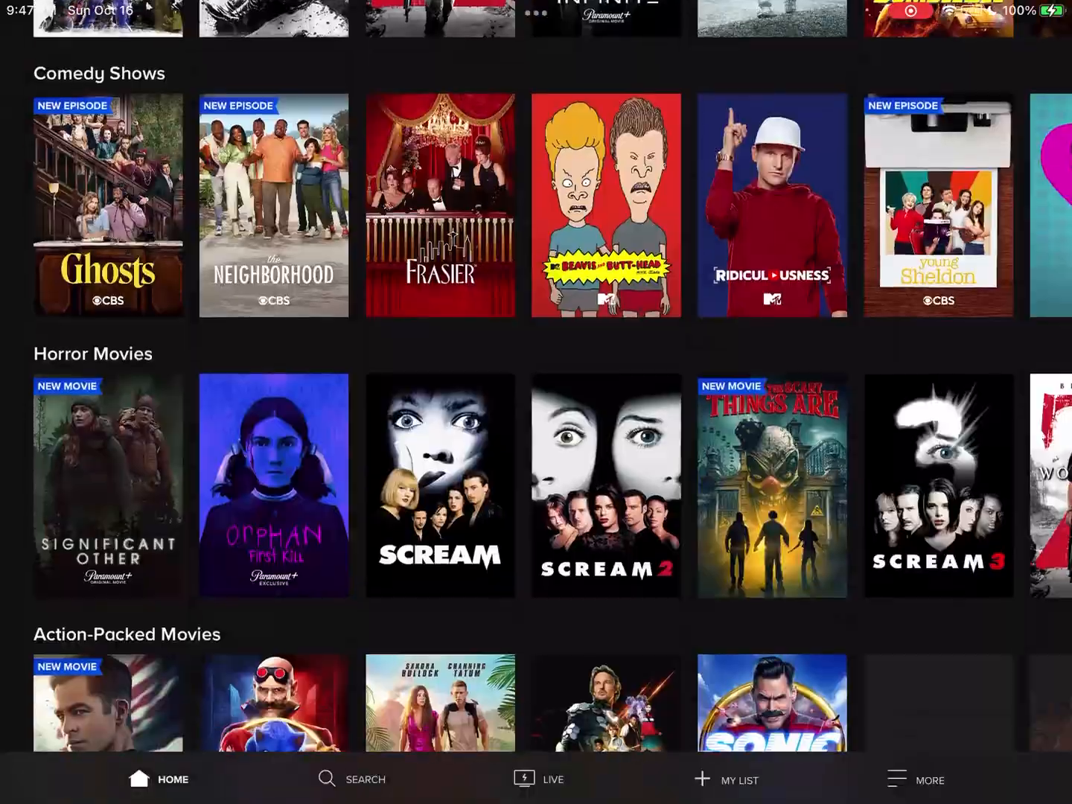